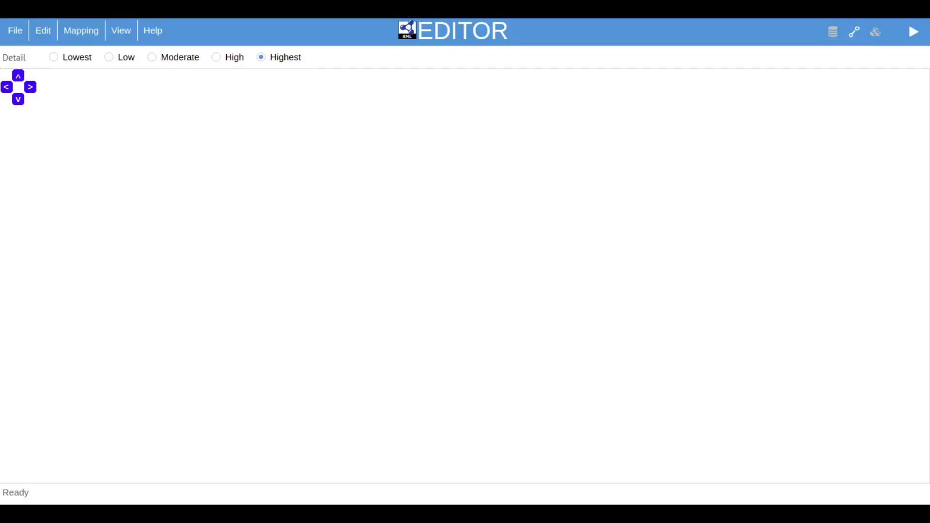
Step: Reveal the CSV, JSON and XML choices under File > Open > Data Source > File
{"action": "left_click", "coordinate": [15, 30]}
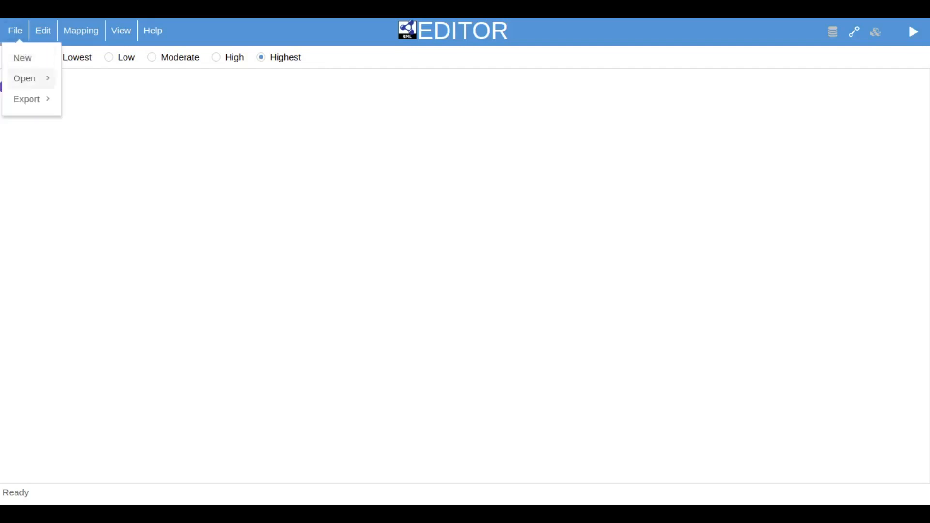
{"action": "left_click", "coordinate": [25, 78]}
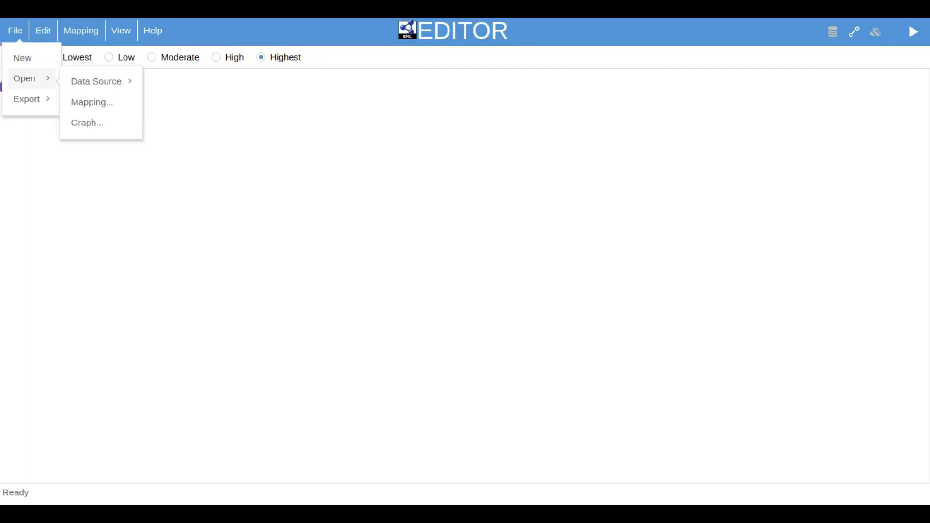
{"action": "left_click", "coordinate": [96, 82]}
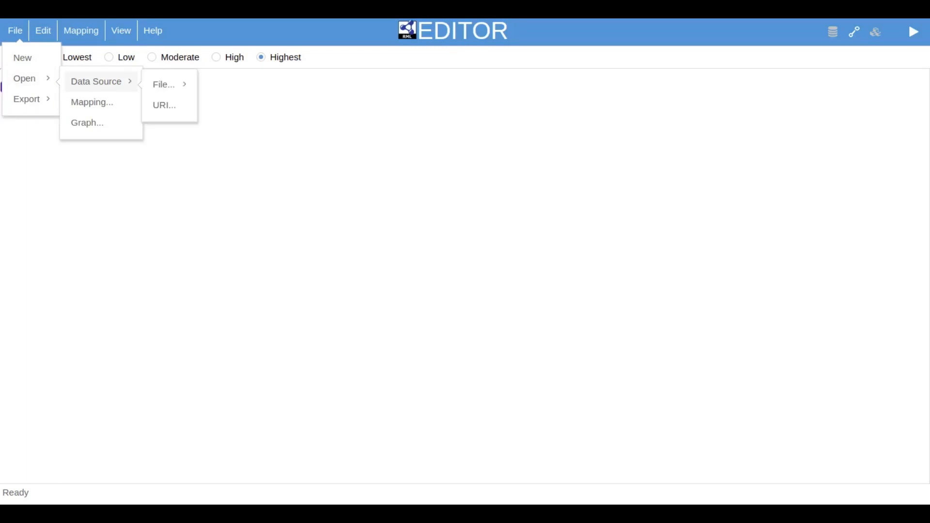
{"action": "left_click", "coordinate": [164, 84]}
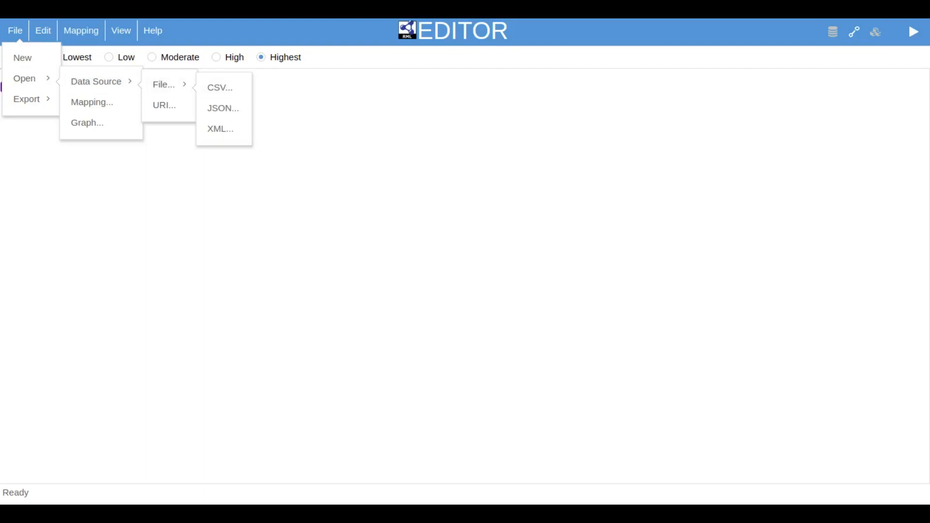
Step: Load directors.csv and movies.csv as CSV data sources
{"action": "left_click", "coordinate": [219, 88]}
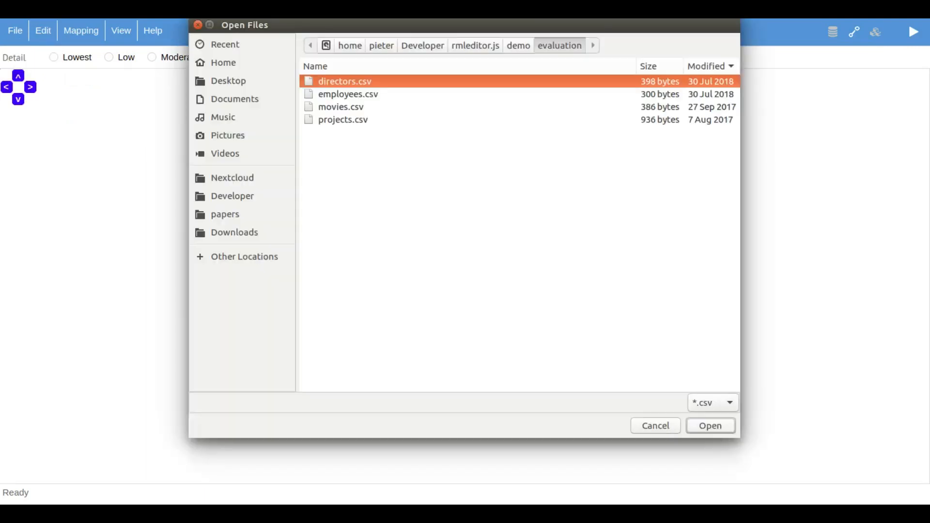
{"action": "left_click", "coordinate": [341, 107]}
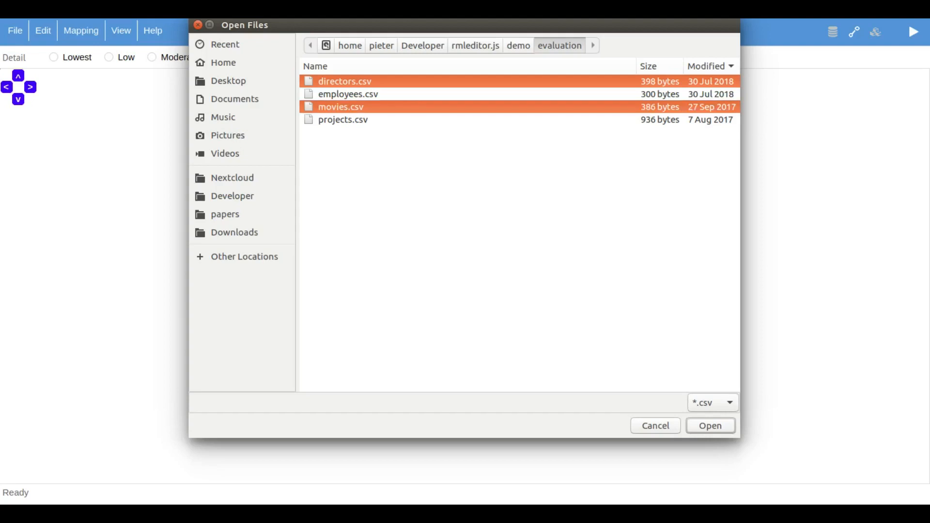
{"action": "left_click", "coordinate": [709, 425]}
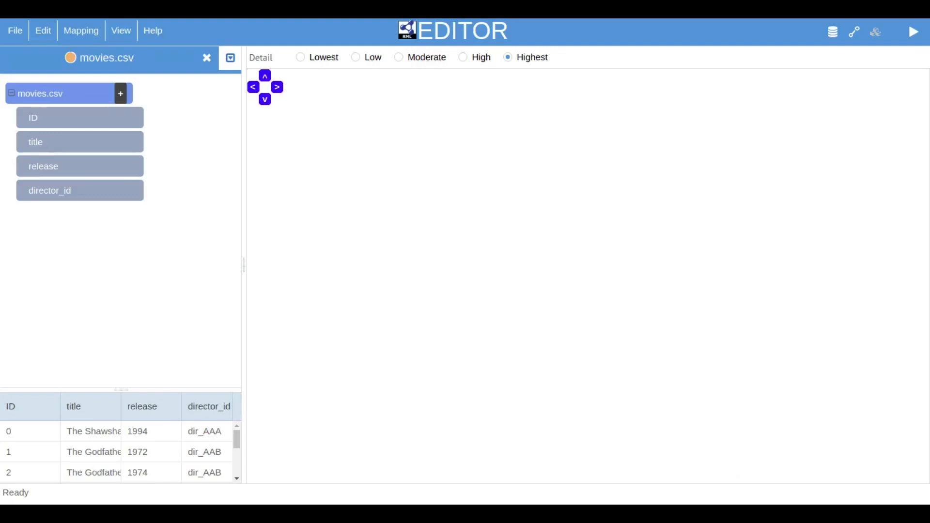
Step: Bring up the canvas menu with New Entity, New Blank Node and New Attribute
{"action": "left_click", "coordinate": [229, 58]}
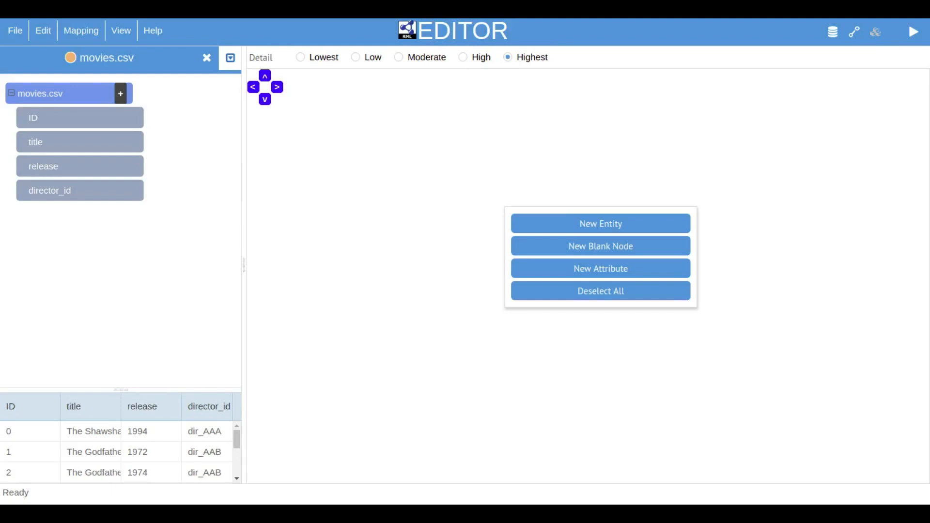
{"action": "left_click", "coordinate": [599, 223]}
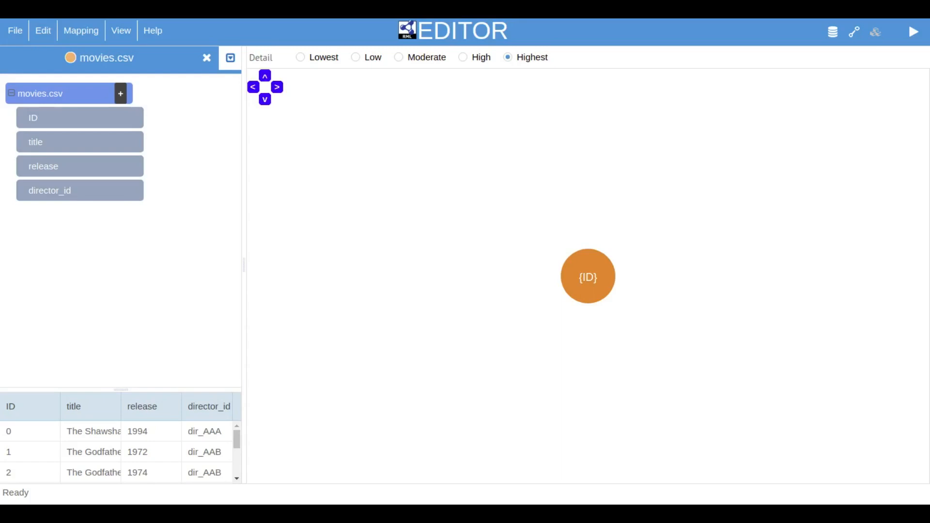
{"action": "left_click", "coordinate": [588, 277]}
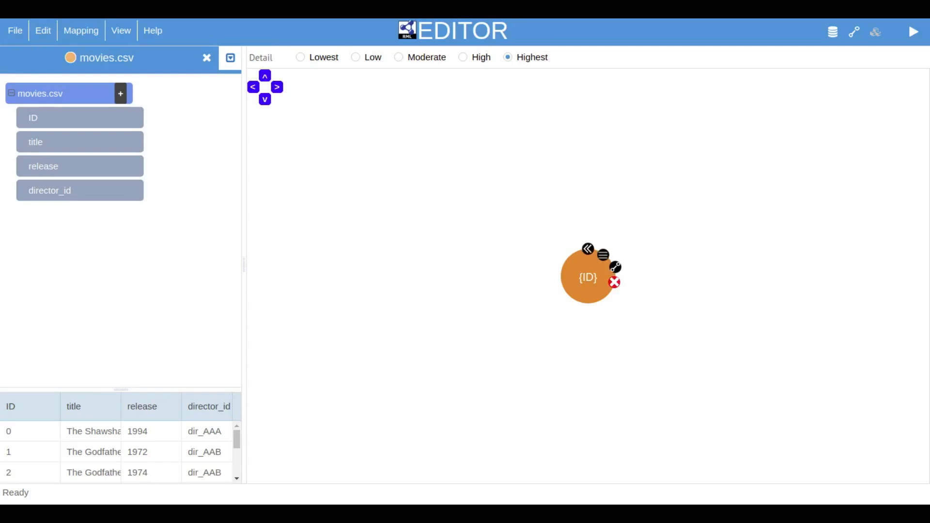
{"action": "left_click", "coordinate": [602, 256]}
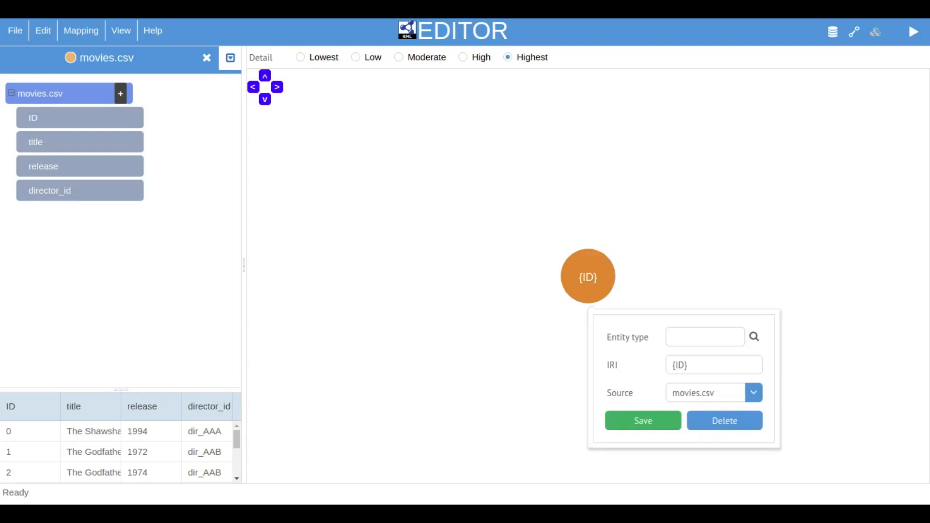
{"action": "left_click", "coordinate": [713, 365]}
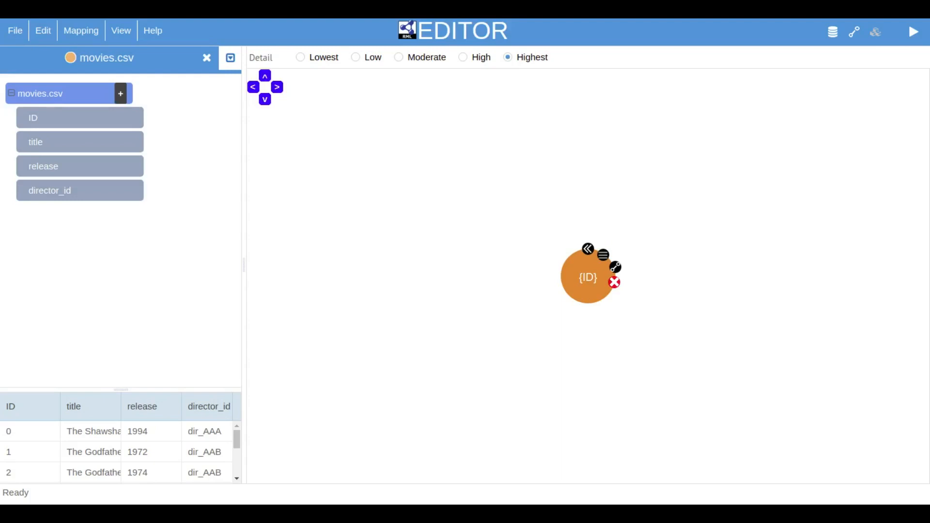
{"action": "left_click", "coordinate": [602, 256]}
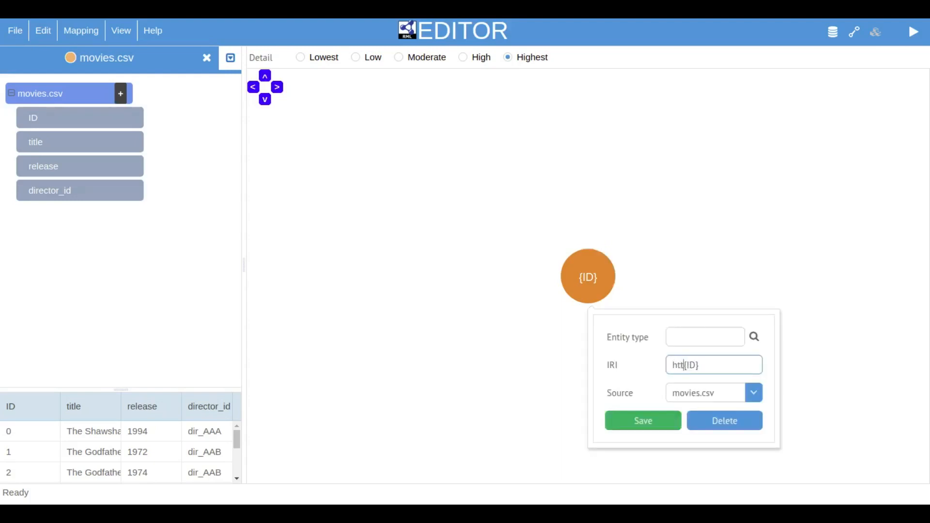
{"action": "type", "text": "p://"}
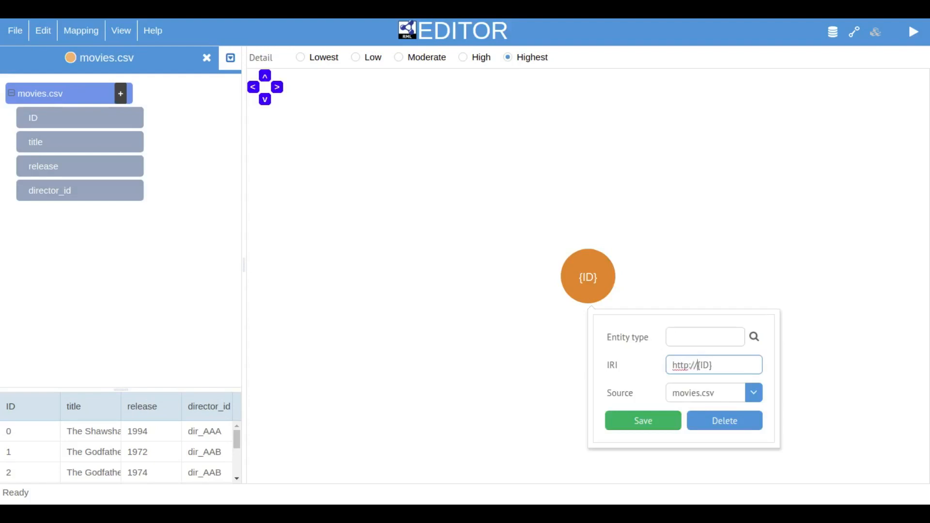
{"action": "type", "text": "example.com/"}
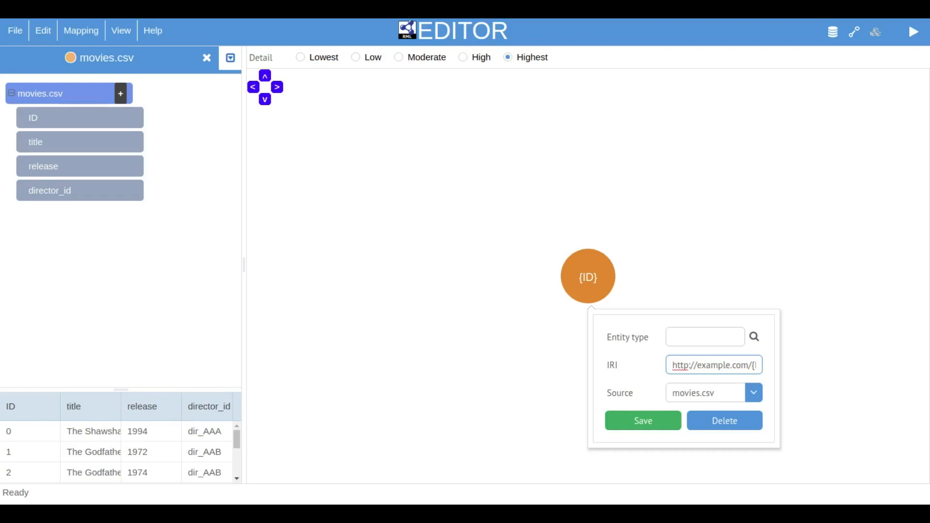
{"action": "type", "text": "h{ID}"}
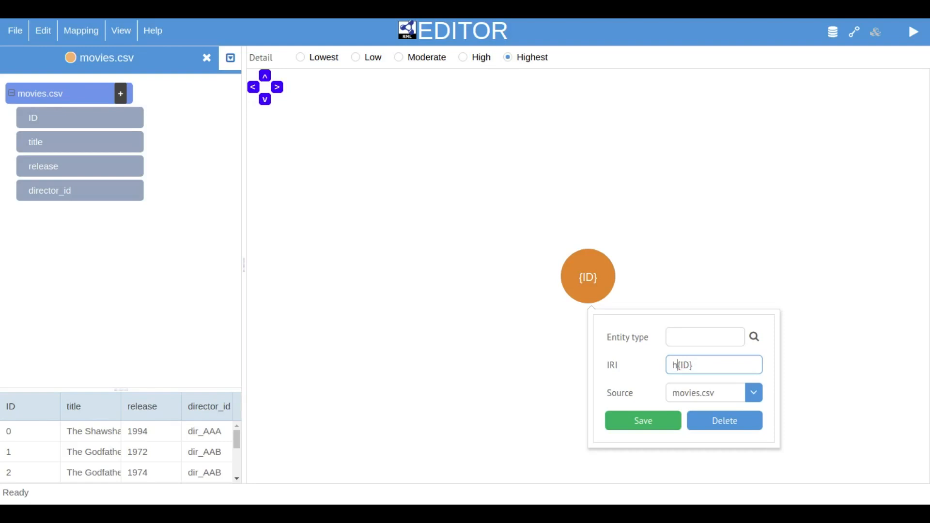
{"action": "type", "text": "http://example.com/"}
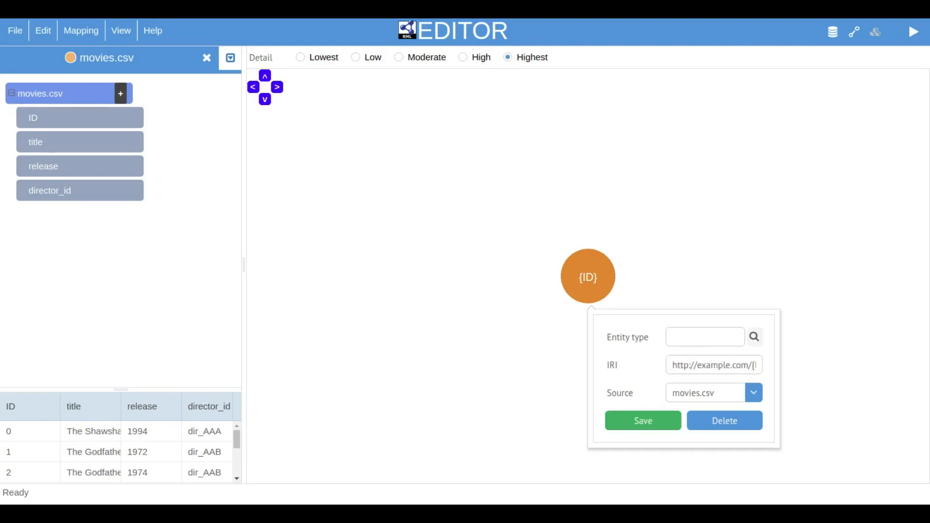
{"action": "left_click", "coordinate": [754, 336]}
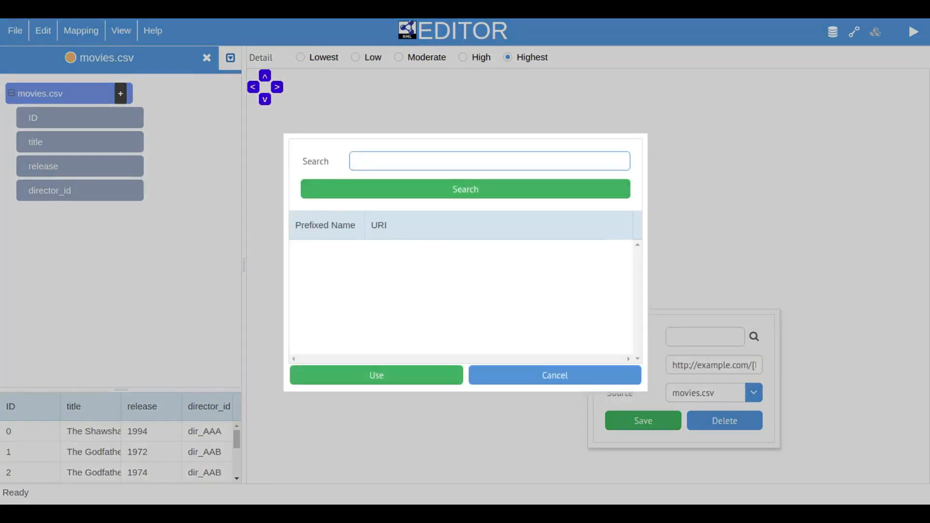
{"action": "type", "text": "movie"}
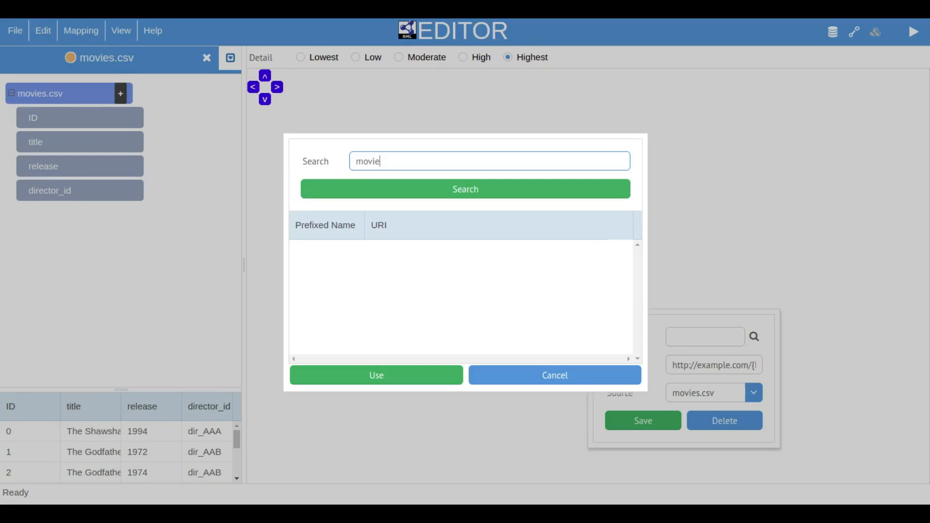
{"action": "left_click", "coordinate": [465, 188]}
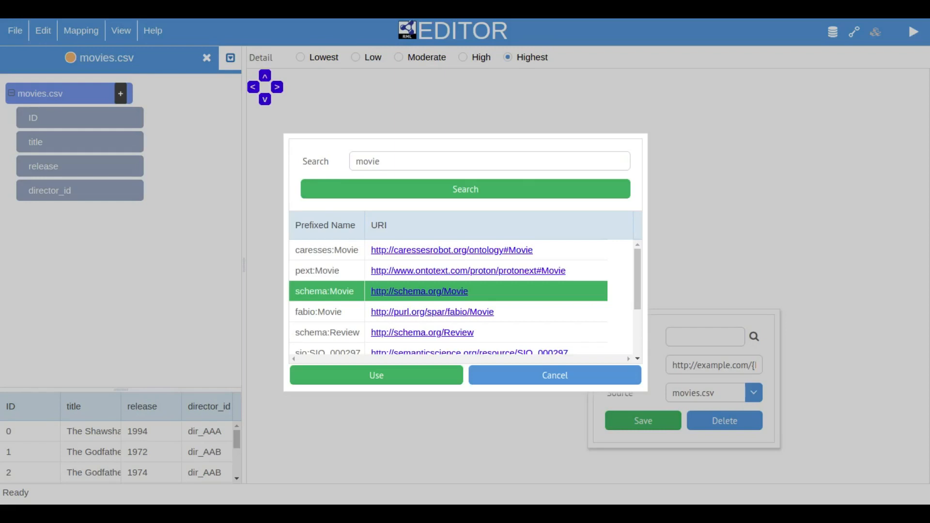
{"action": "left_click", "coordinate": [375, 374]}
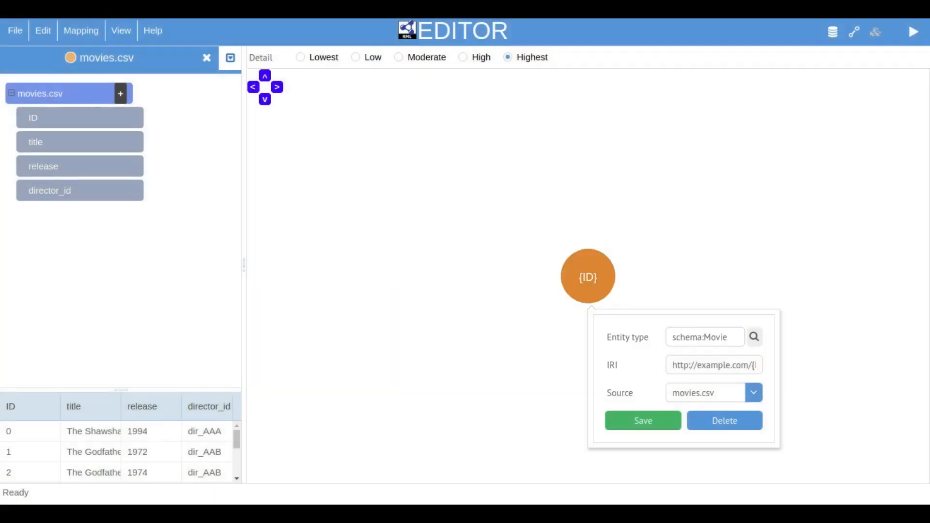
{"action": "left_click", "coordinate": [642, 420]}
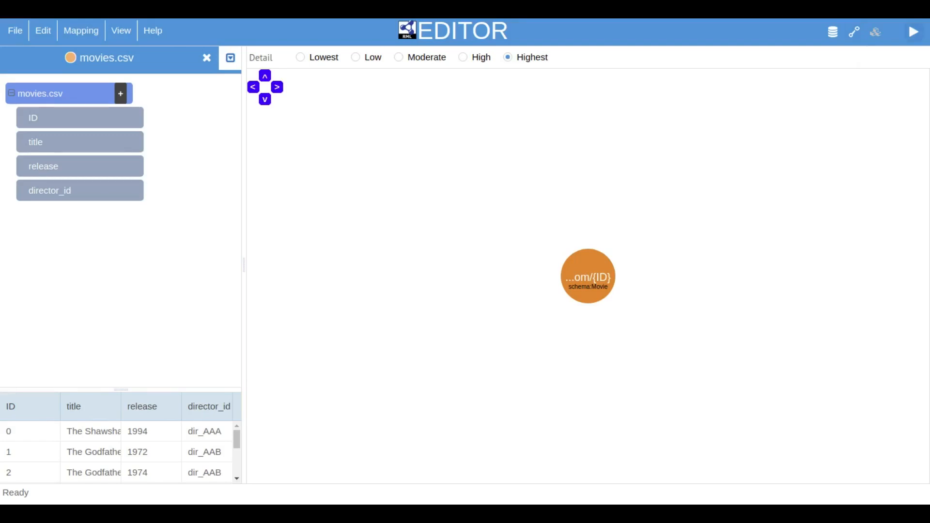
{"action": "left_click", "coordinate": [911, 32]}
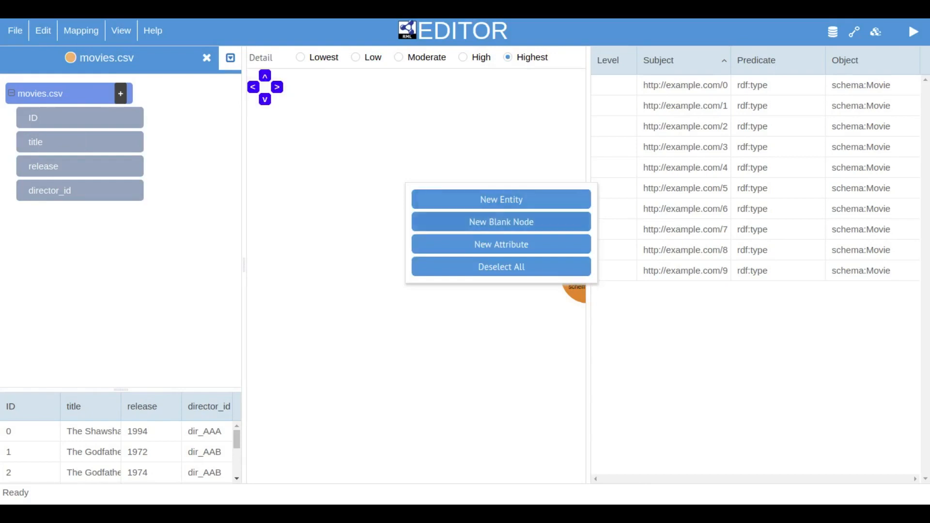
Step: Add a {title} attribute connected to the movie entity and select the new relation
{"action": "left_click", "coordinate": [500, 244]}
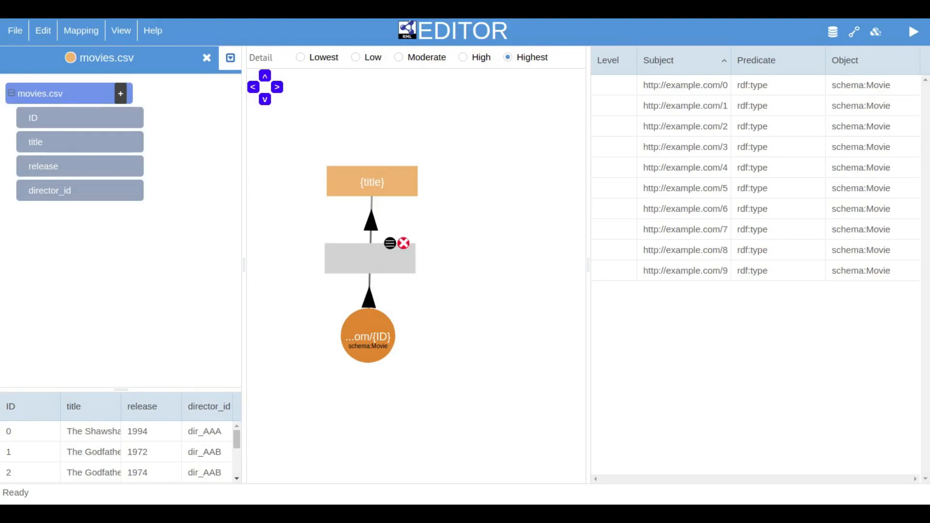
{"action": "left_click", "coordinate": [389, 243]}
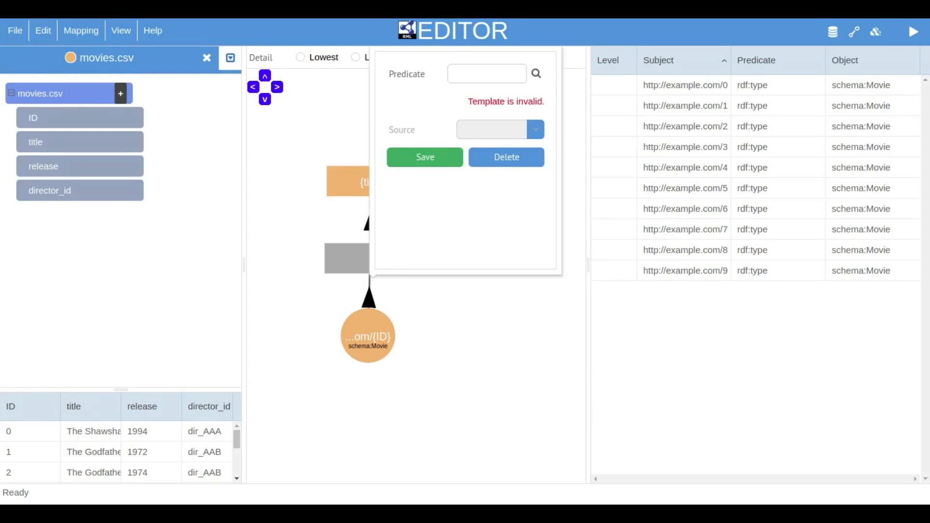
Step: Search vocabularies for 'label' and use rdfs:label as the title predicate
{"action": "left_click", "coordinate": [535, 73]}
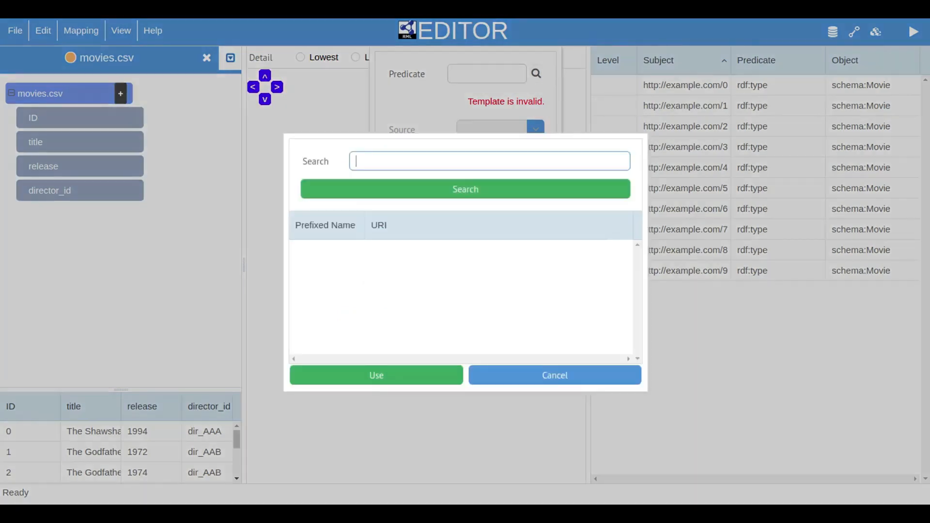
{"action": "type", "text": "label"}
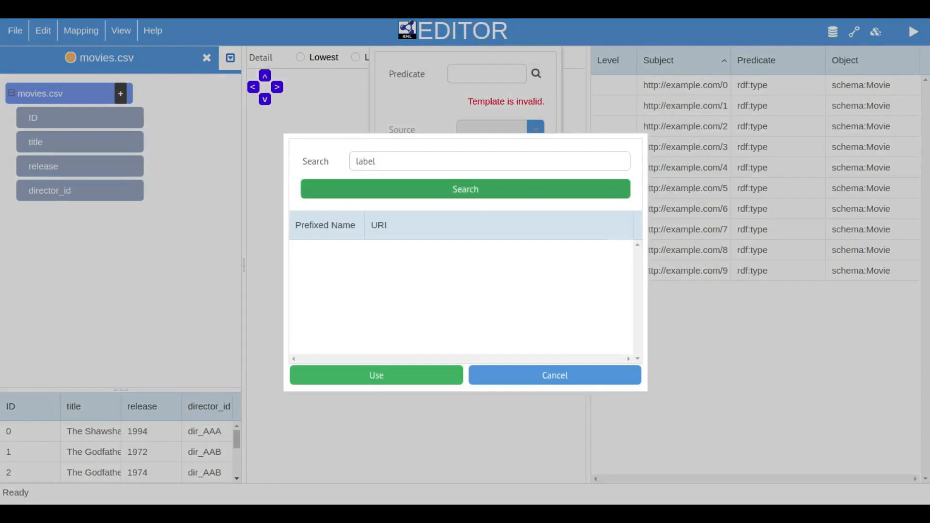
{"action": "left_click", "coordinate": [464, 188]}
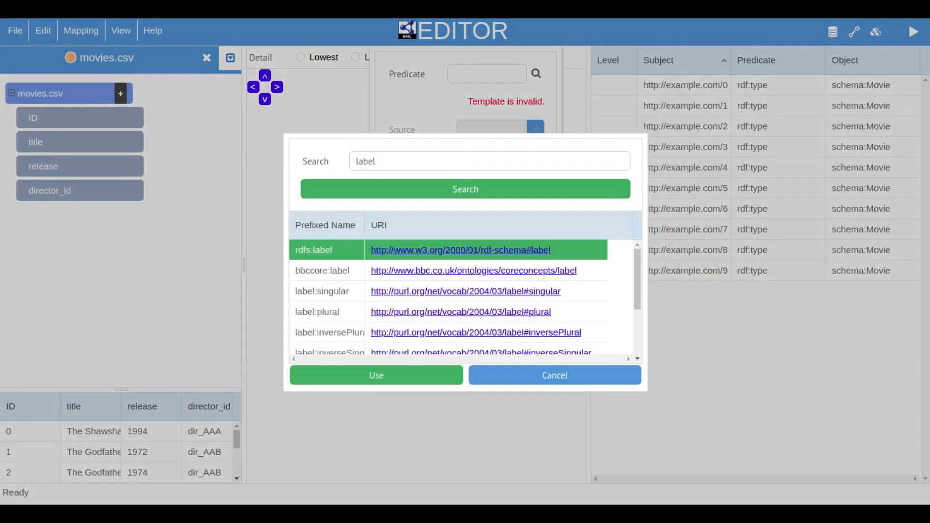
{"action": "left_click", "coordinate": [375, 374]}
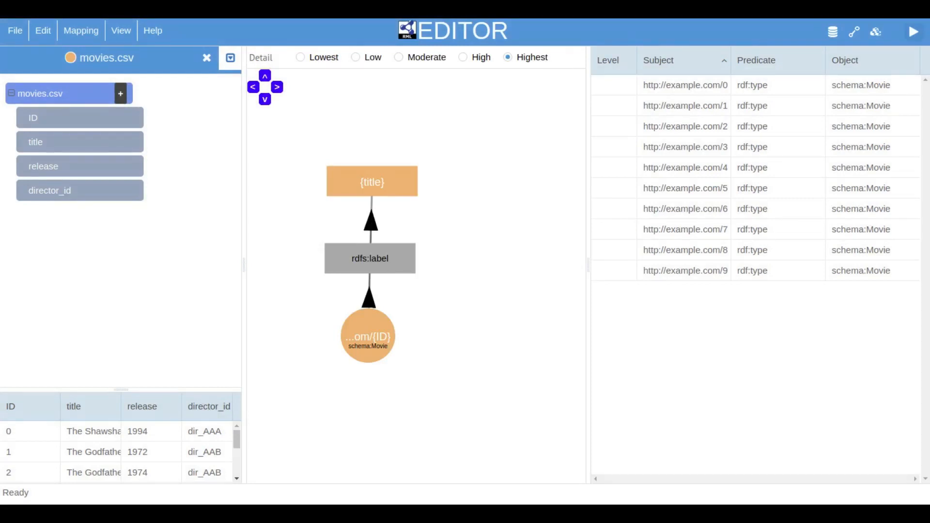
Step: Regenerate triples with rdfs:label titles and open the node menu for directors.csv
{"action": "left_click", "coordinate": [912, 31]}
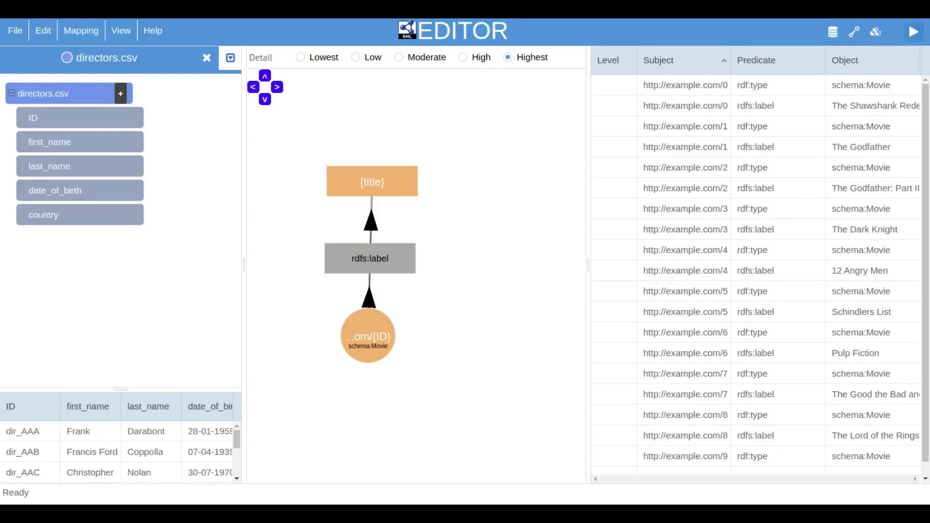
{"action": "double_click", "coordinate": [79, 117]}
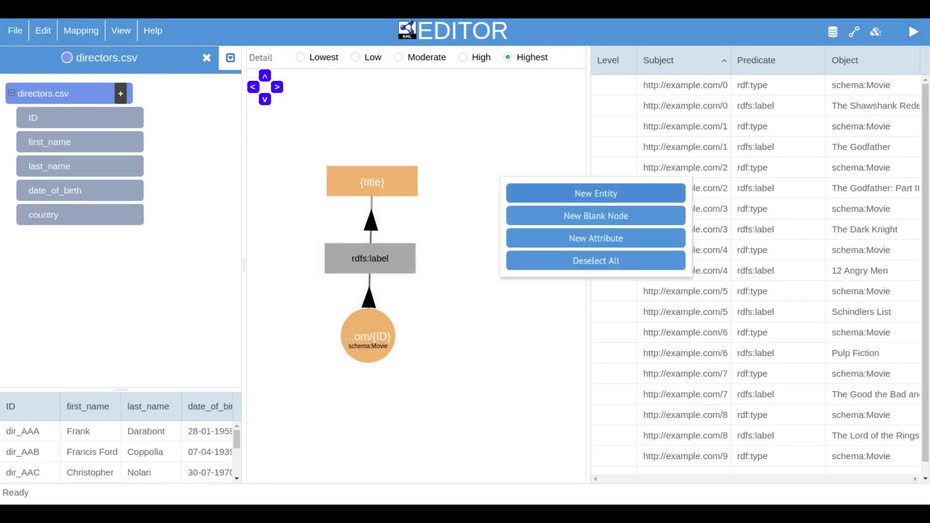
{"action": "left_click", "coordinate": [595, 193]}
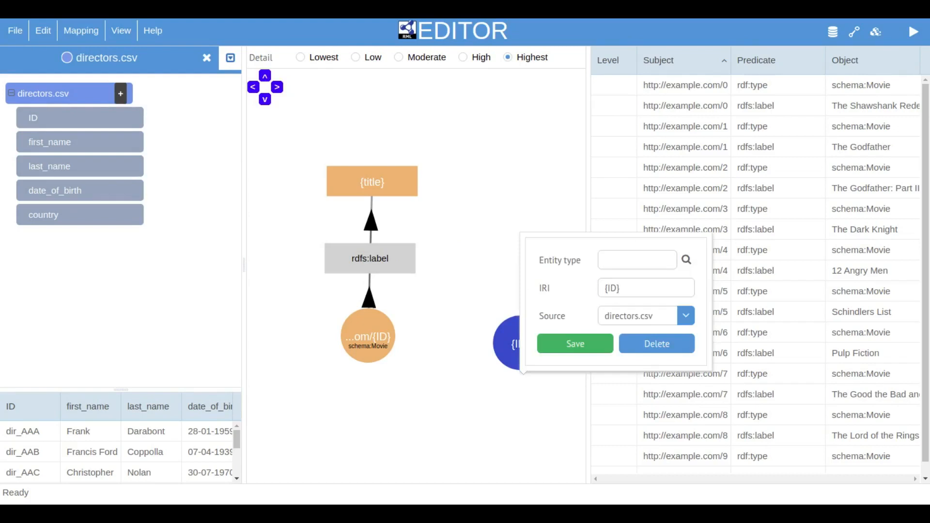
{"action": "type", "text": "http://example."}
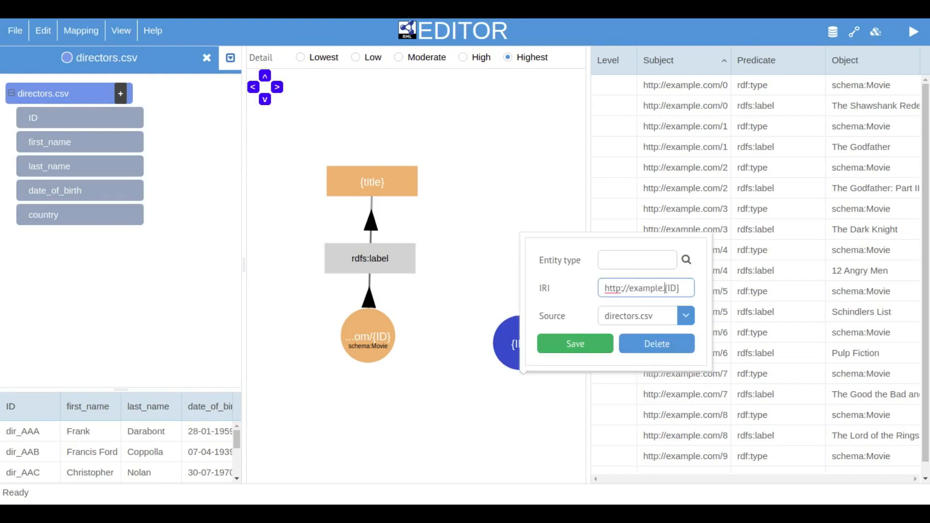
{"action": "left_click", "coordinate": [686, 259]}
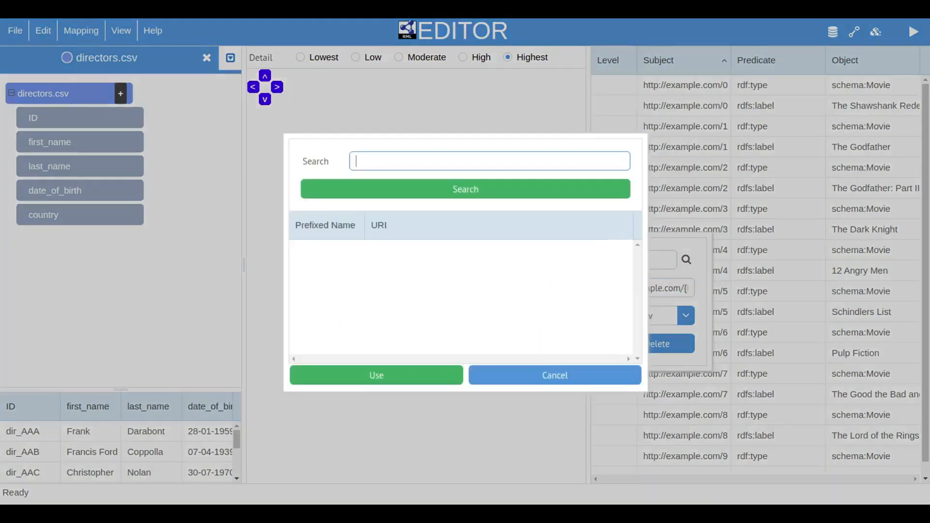
{"action": "type", "text": "mo"}
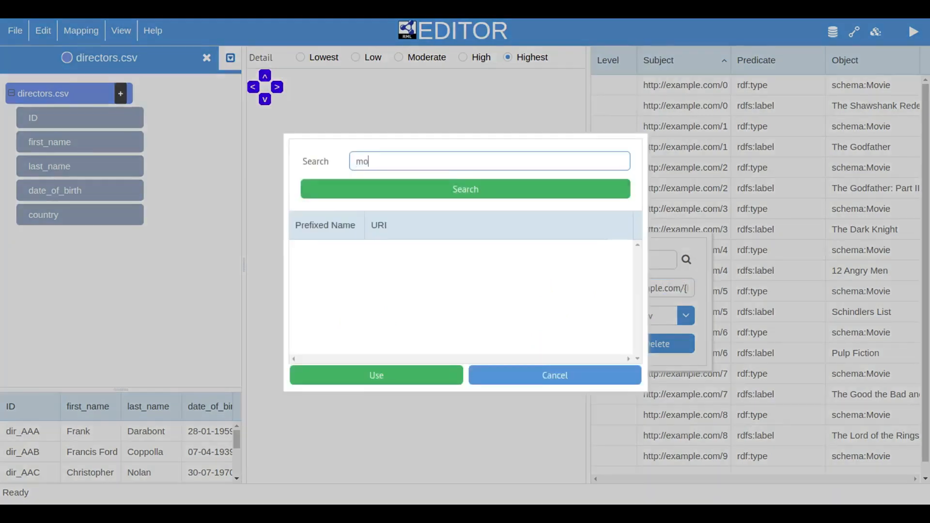
{"action": "type", "text": "movie director"}
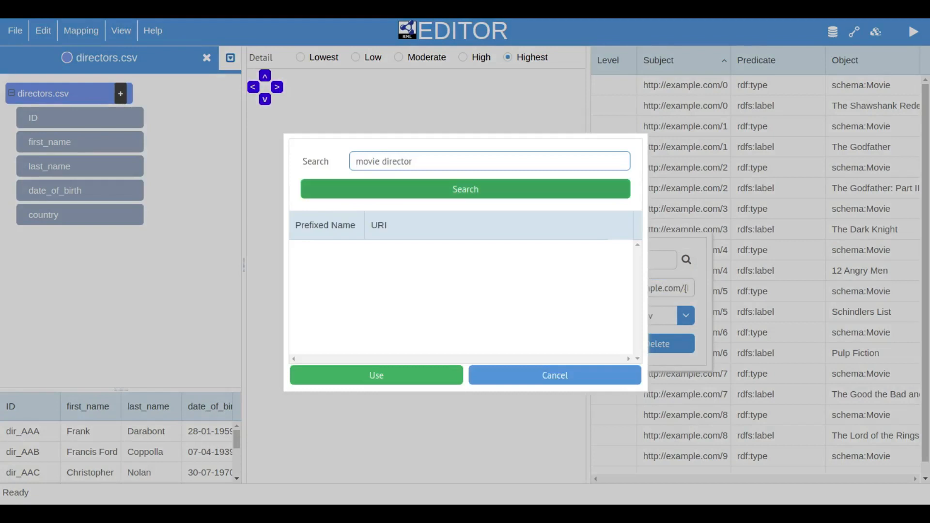
{"action": "left_click", "coordinate": [465, 189]}
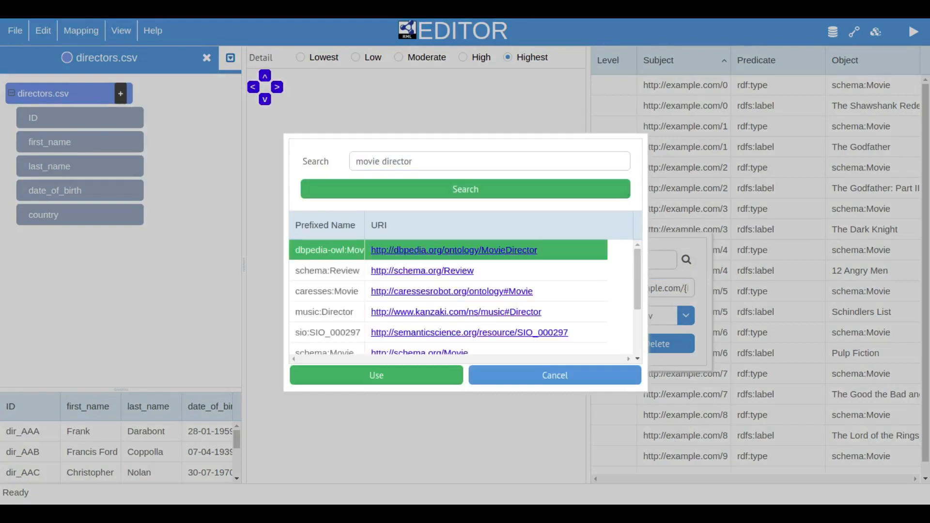
Step: Type the director entity as dbpedia-owl:MovieDirector and attach a new name attribute from first_name
{"action": "left_click", "coordinate": [376, 375]}
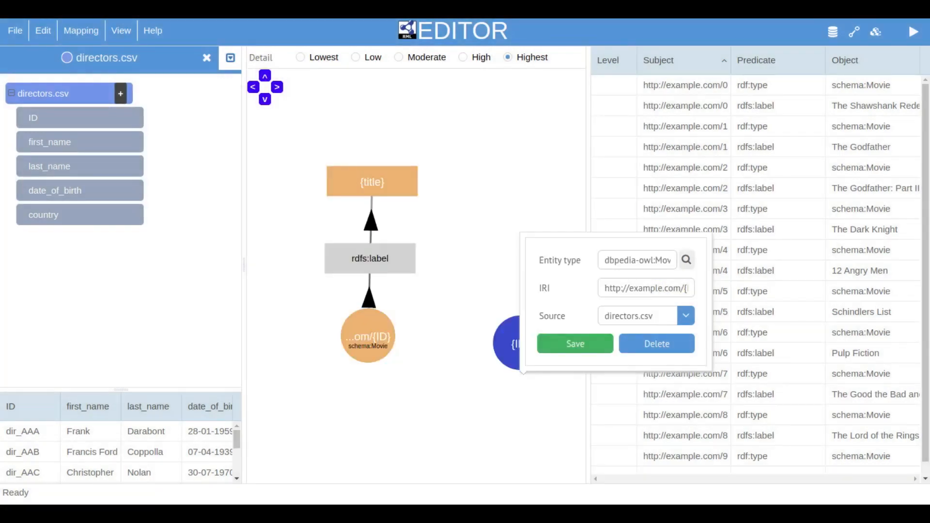
{"action": "left_click", "coordinate": [573, 343]}
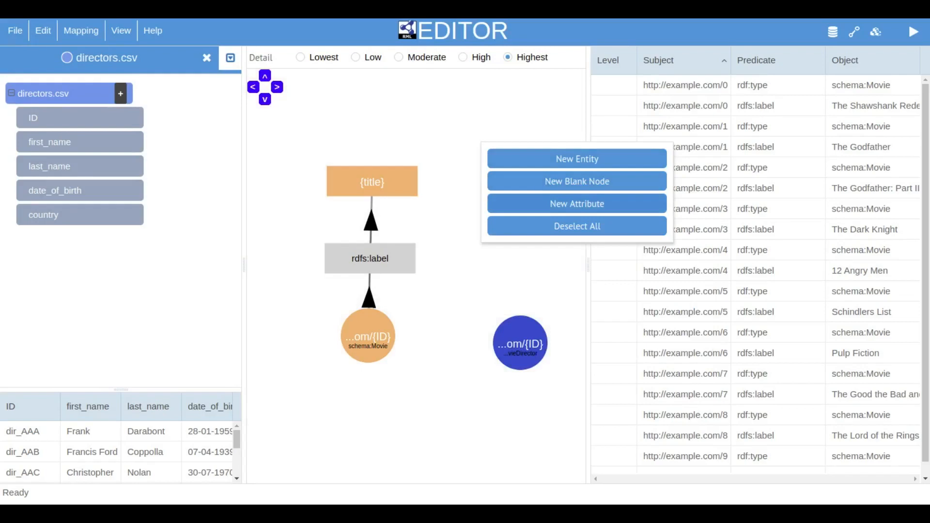
{"action": "left_click", "coordinate": [576, 204]}
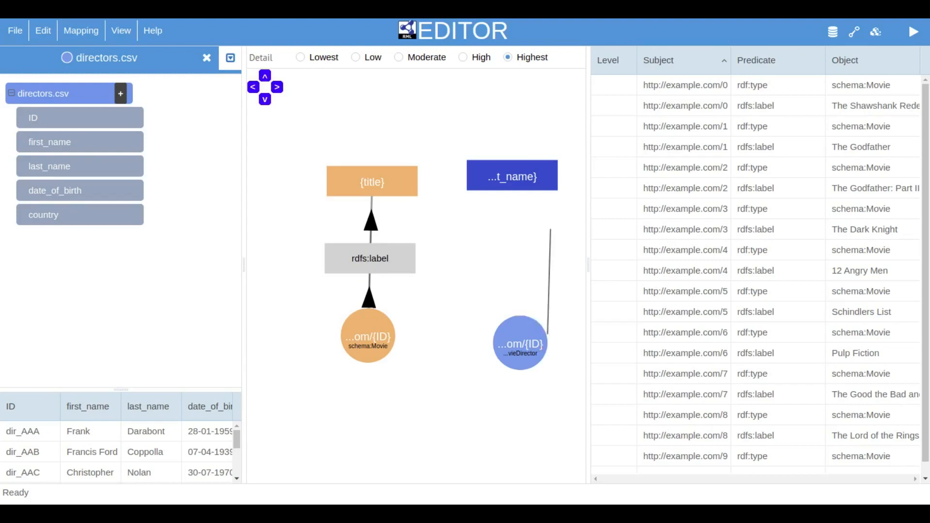
{"action": "left_click", "coordinate": [519, 344]}
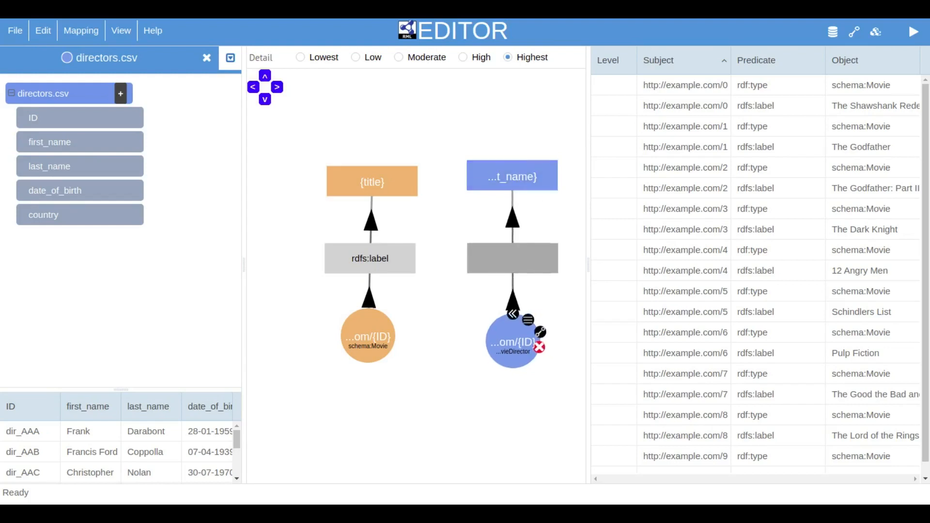
Step: Set the name link's predicate to rdfs:label and regenerate the triples
{"action": "left_click", "coordinate": [538, 331]}
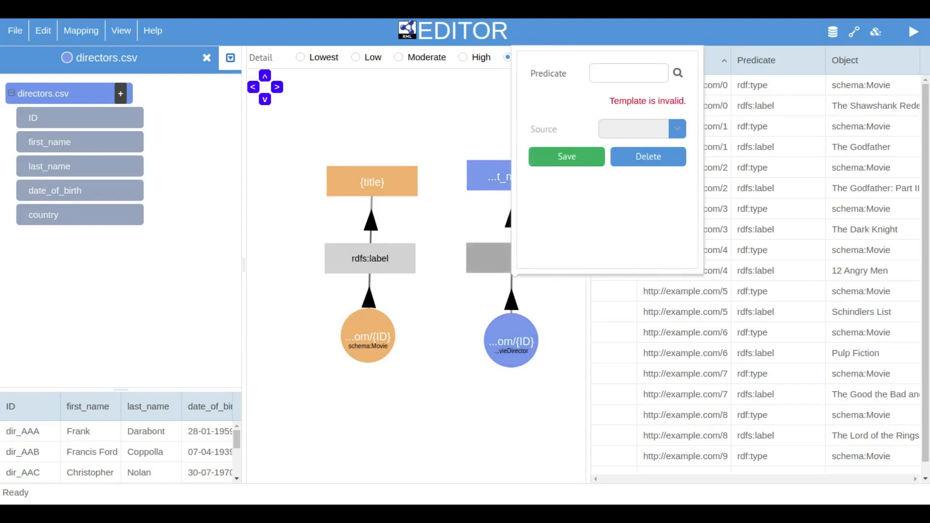
{"action": "type", "text": "rdfs"}
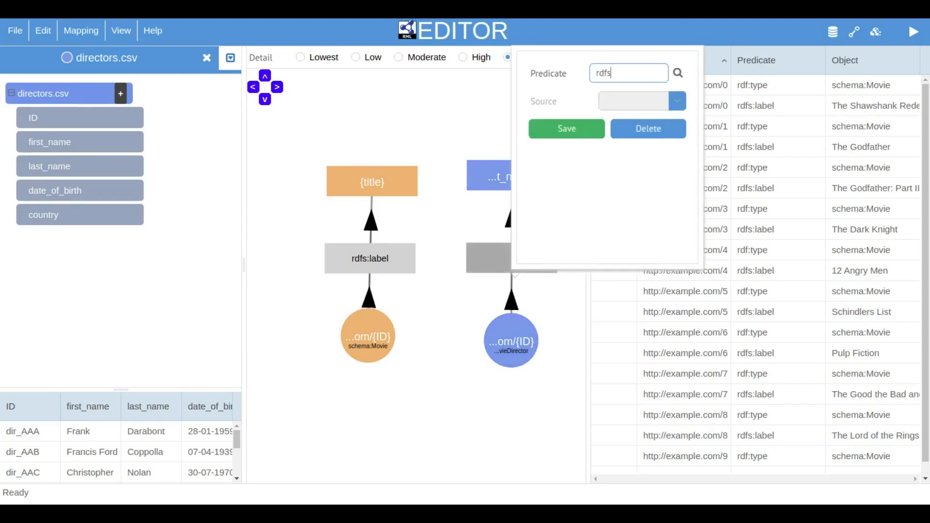
{"action": "type", "text": ":label"}
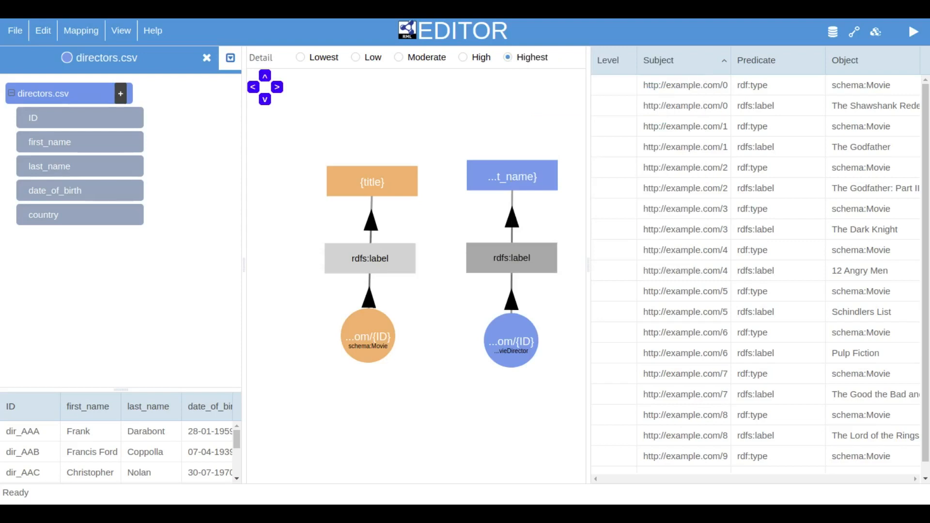
{"action": "left_click", "coordinate": [912, 32]}
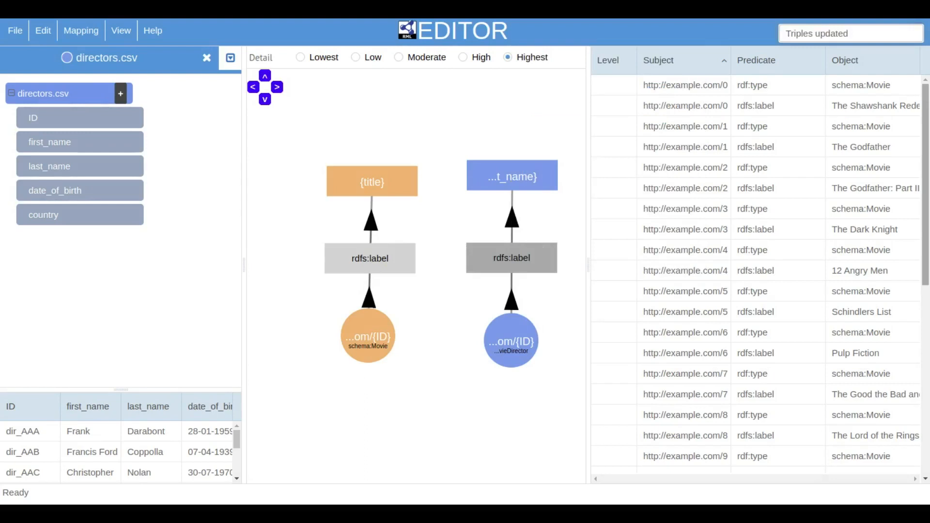
{"action": "scroll", "scroll_direction": "down", "scroll_amount": 3}
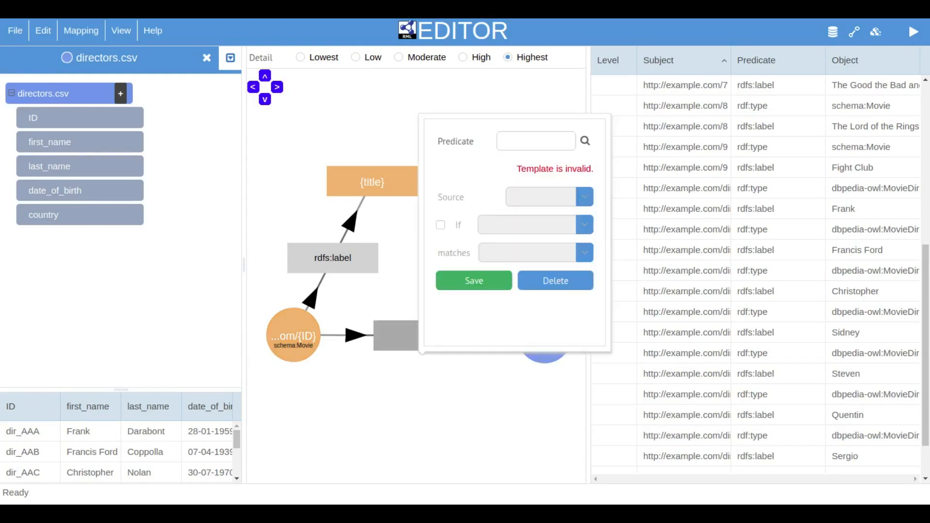
Step: Set the link predicate to schema:creator and enable its If condition
{"action": "type", "text": "schema:"}
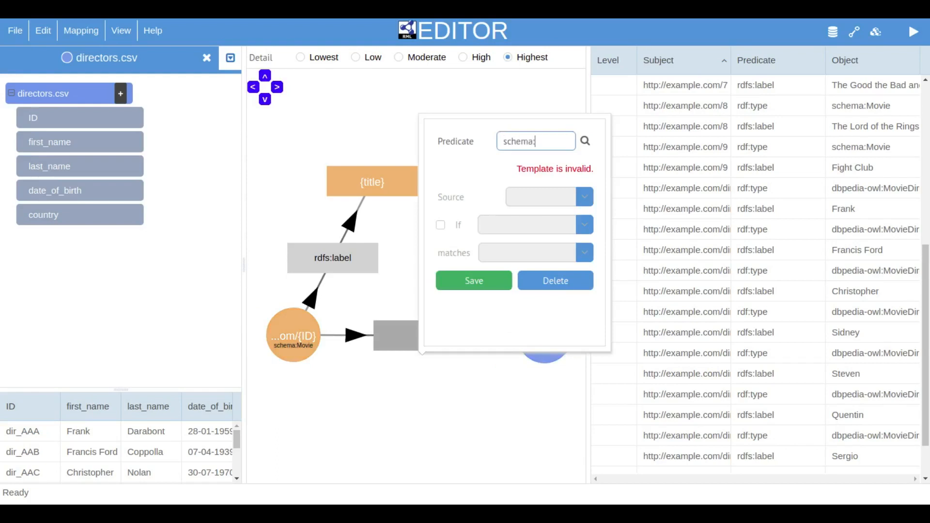
{"action": "type", "text": "creator"}
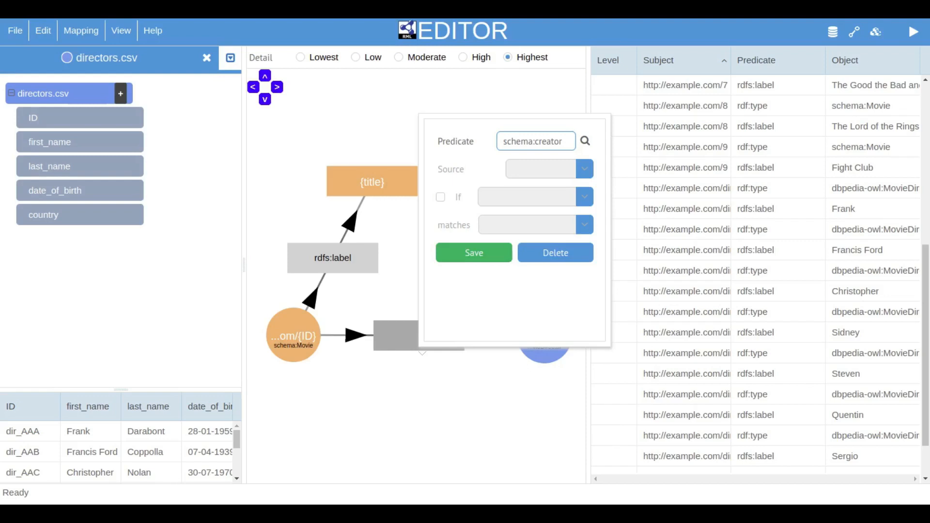
{"action": "left_click", "coordinate": [440, 196]}
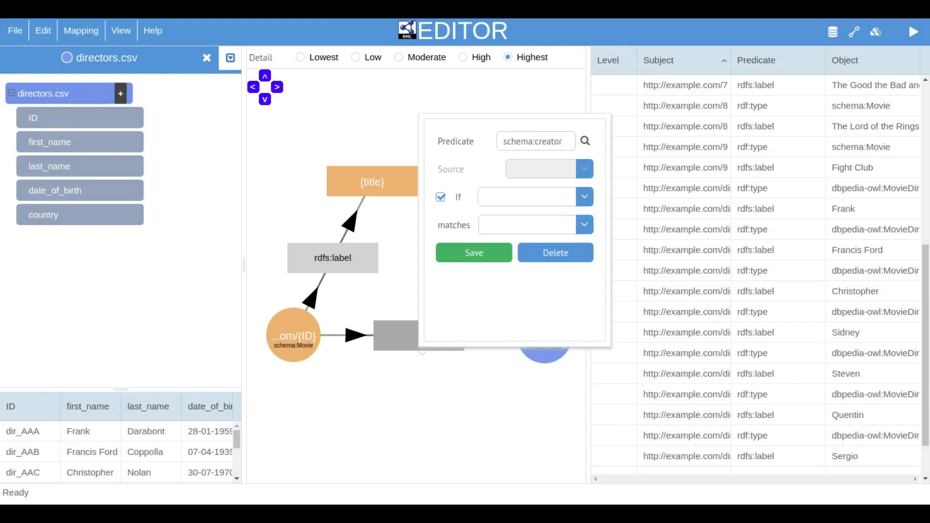
Step: Join movies where director_id matches the director ID, save, and regenerate triples
{"action": "type", "text": "director_id"}
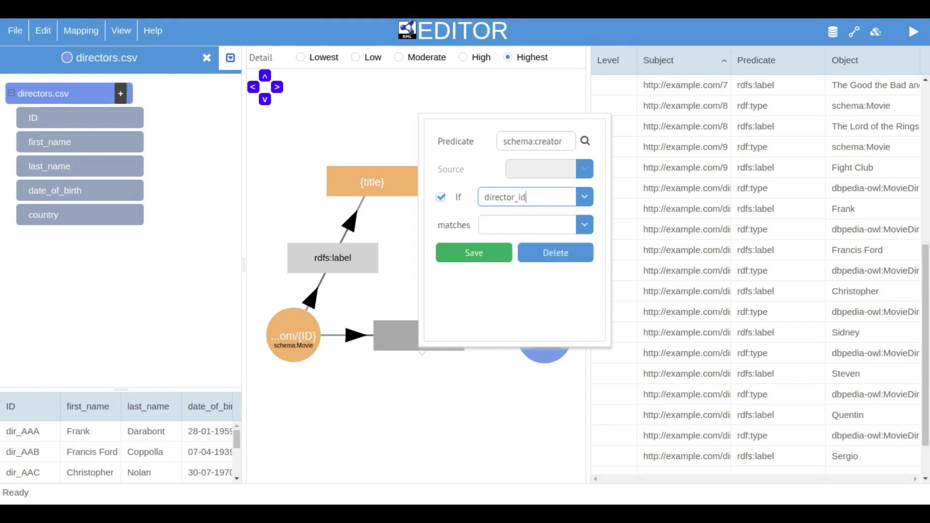
{"action": "type", "text": "ID"}
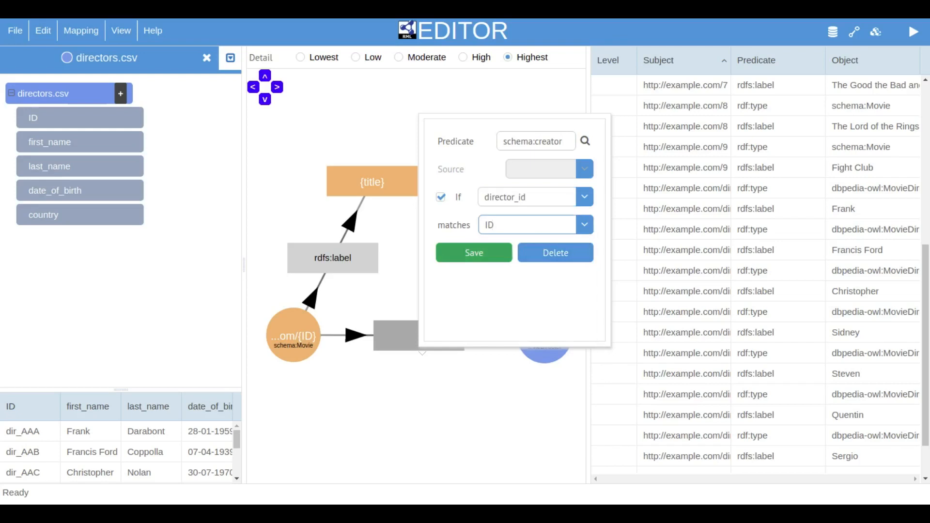
{"action": "left_click", "coordinate": [526, 224]}
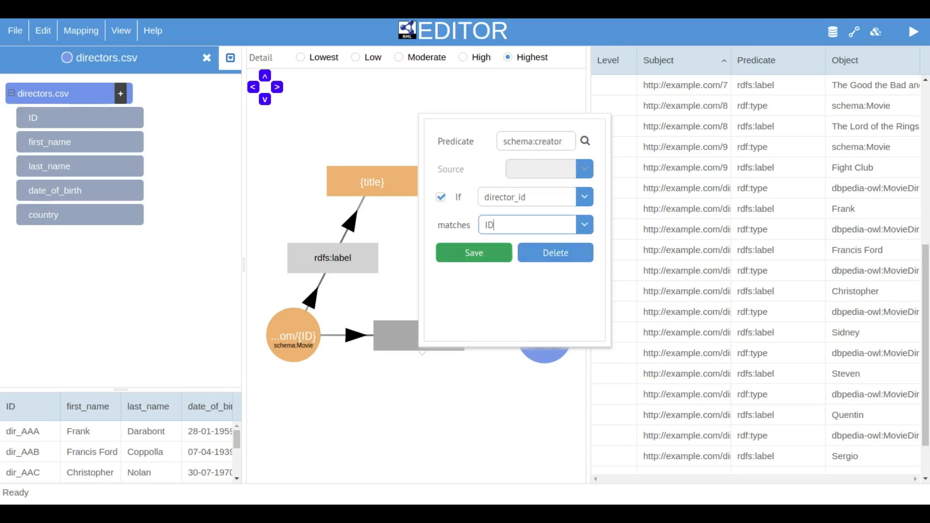
{"action": "left_click", "coordinate": [473, 253]}
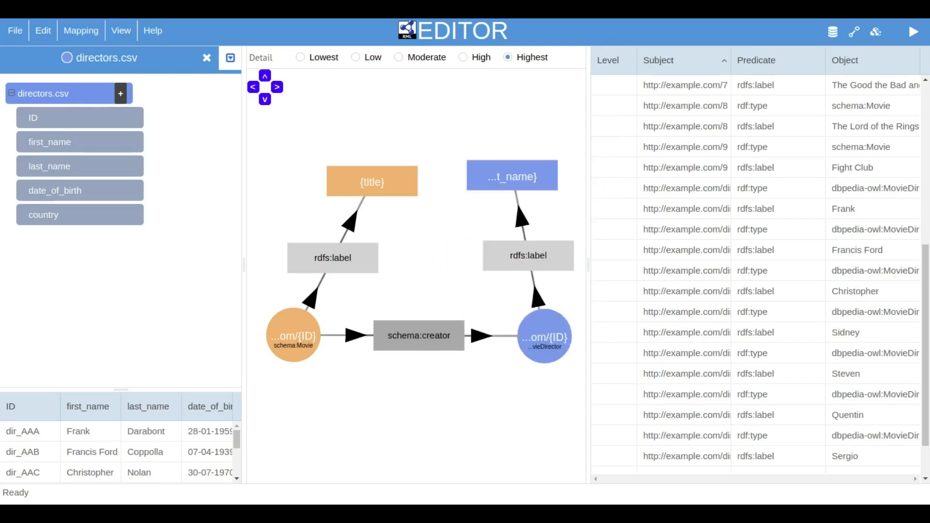
{"action": "left_click", "coordinate": [912, 31]}
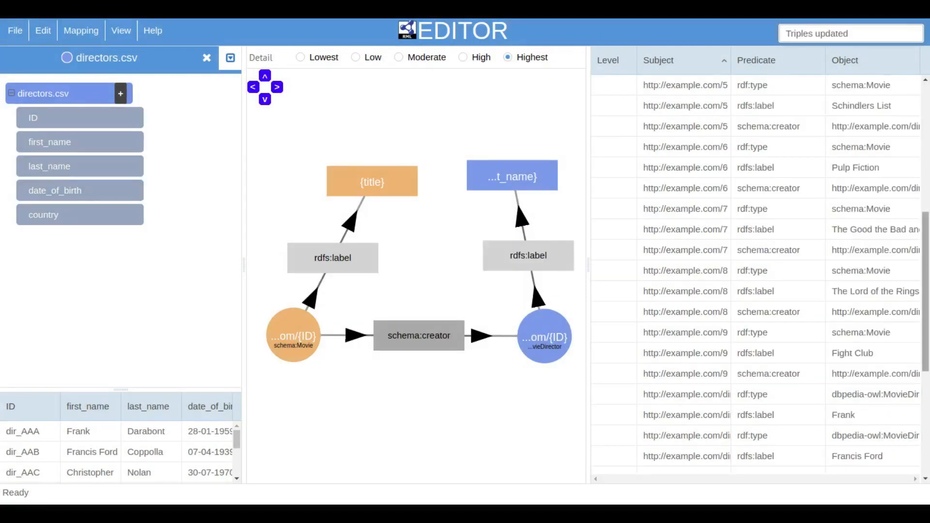
Step: Scroll the triples list to the top and add a new item to directors.csv
{"action": "scroll", "scroll_direction": "up", "scroll_amount": 3}
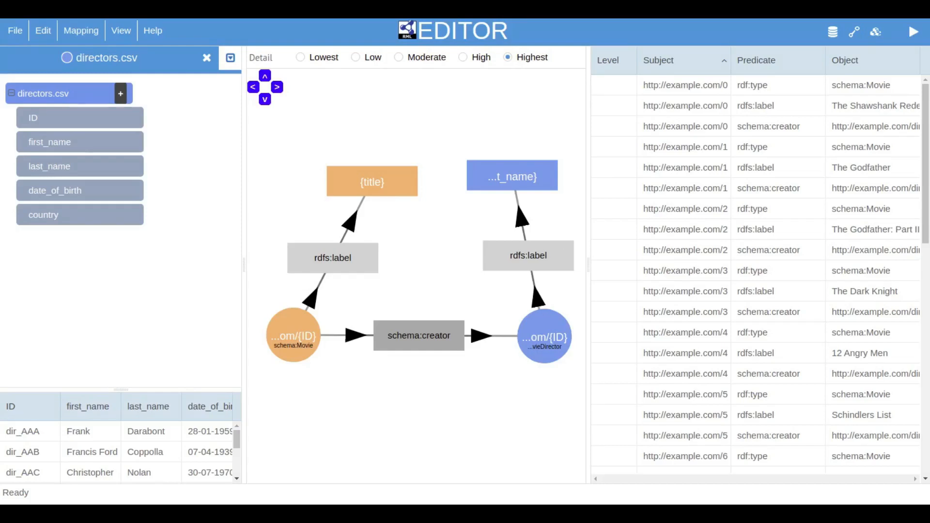
{"action": "left_click", "coordinate": [120, 94]}
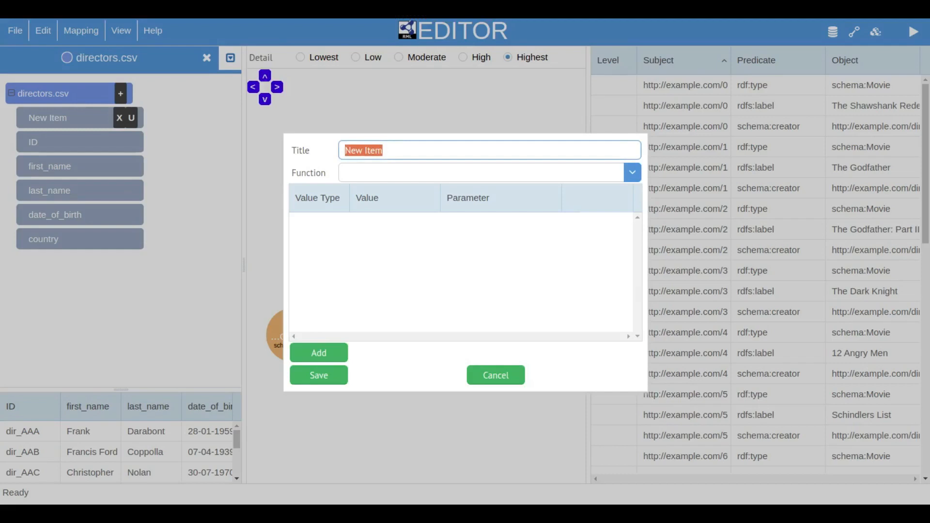
Step: Save a FIRSTNAME item using 'to Uppercase' with a first_name Data Extract parameter
{"action": "type", "text": "FIR"}
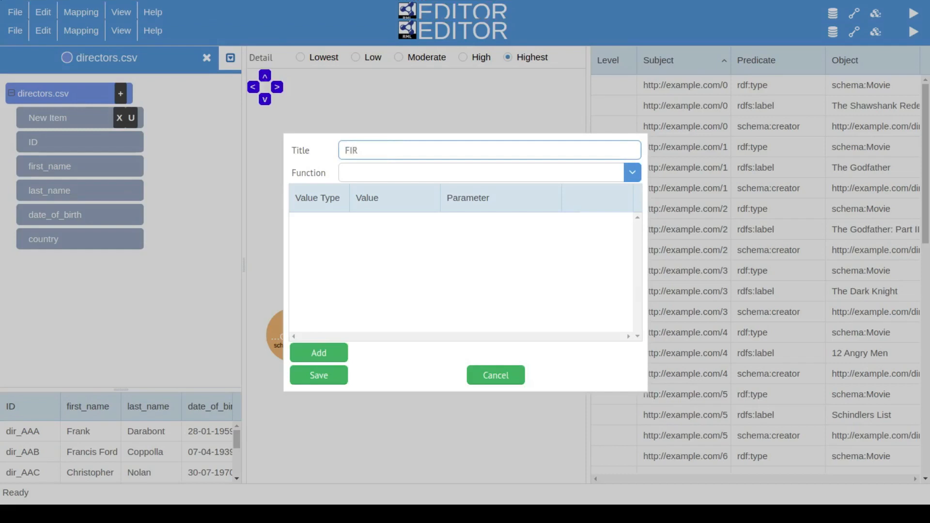
{"action": "type", "text": "STNAME"}
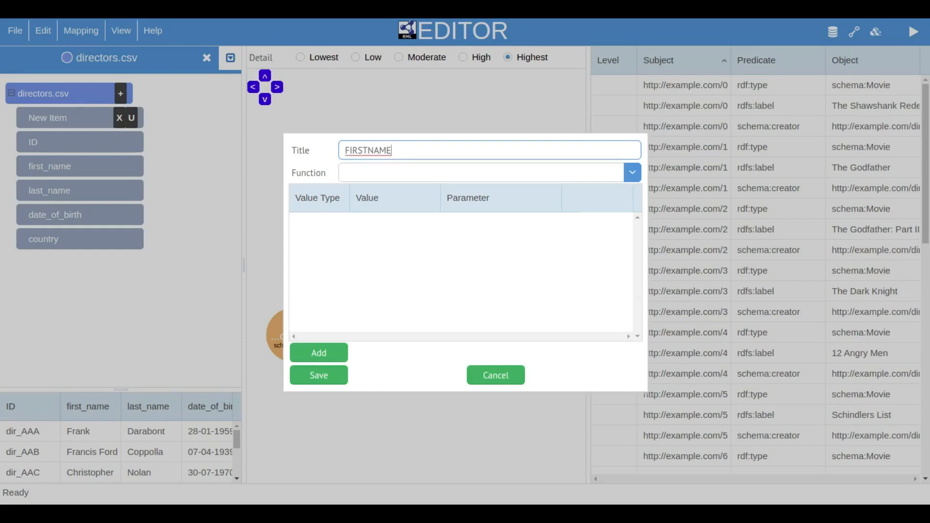
{"action": "left_click", "coordinate": [631, 172]}
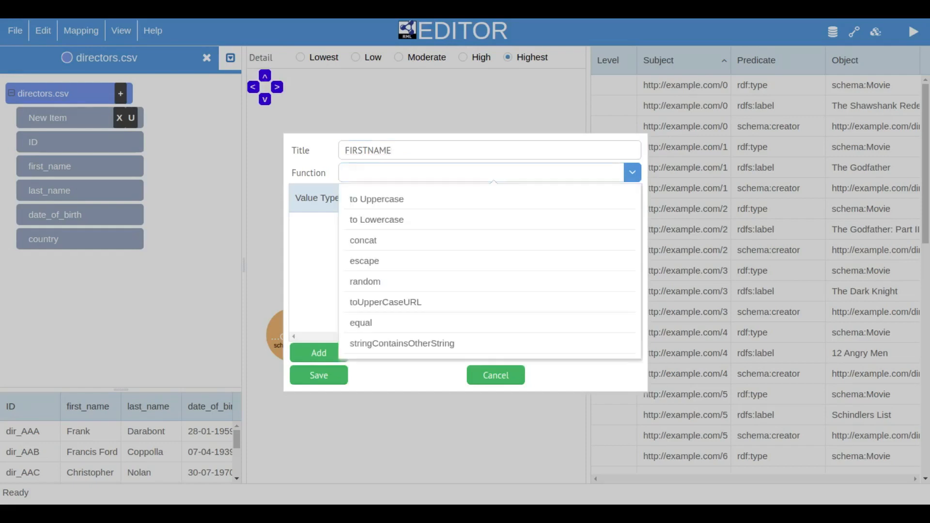
{"action": "left_click", "coordinate": [376, 198]}
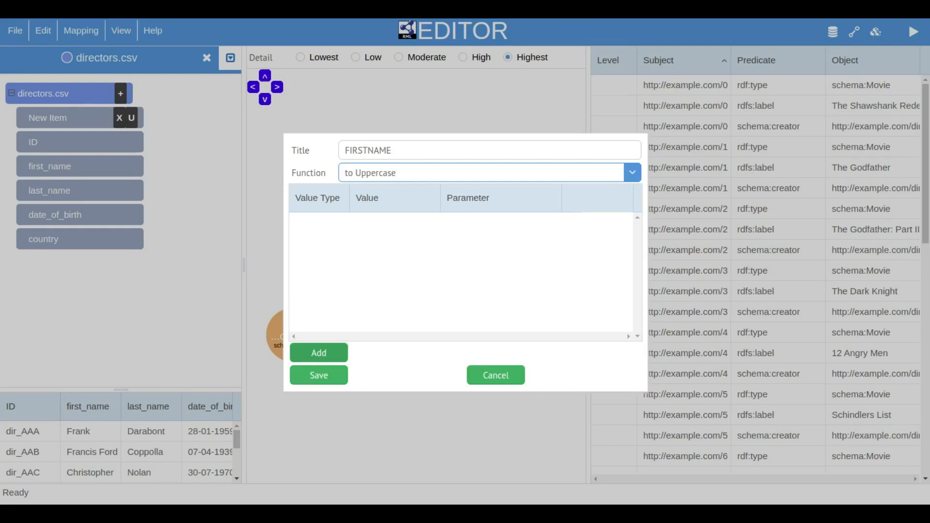
{"action": "left_click", "coordinate": [319, 352]}
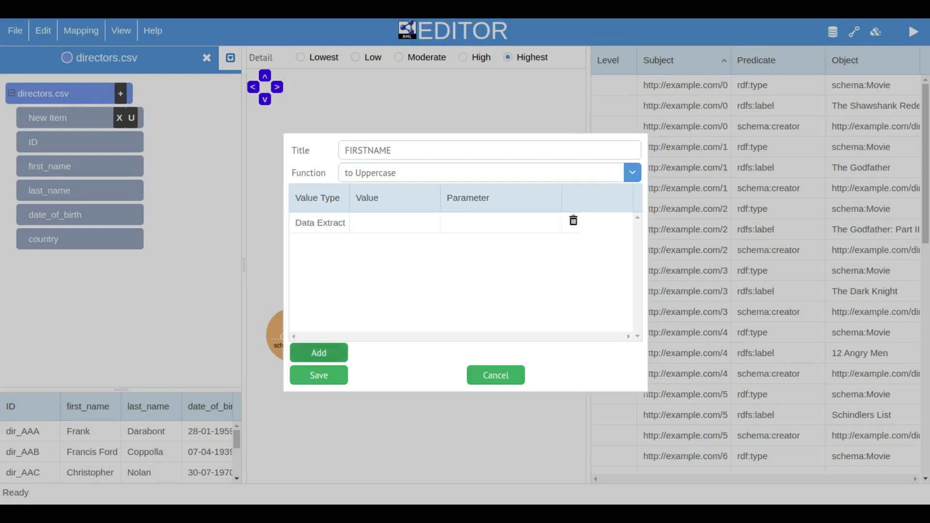
{"action": "type", "text": "firs"}
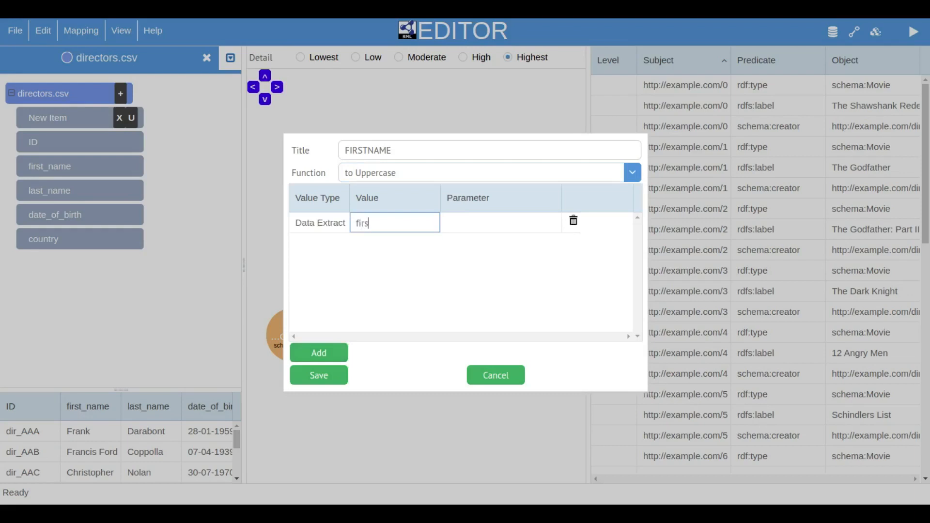
{"action": "type", "text": "t_name"}
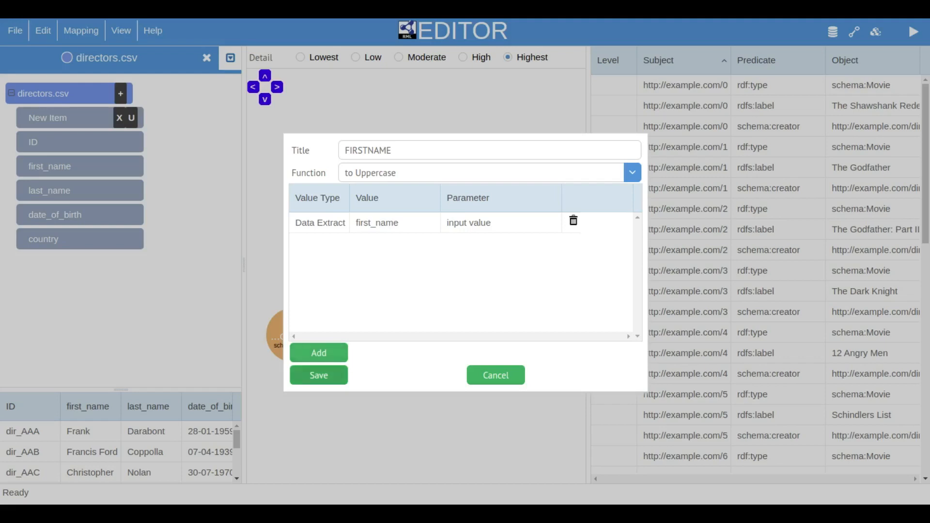
{"action": "left_click", "coordinate": [318, 374]}
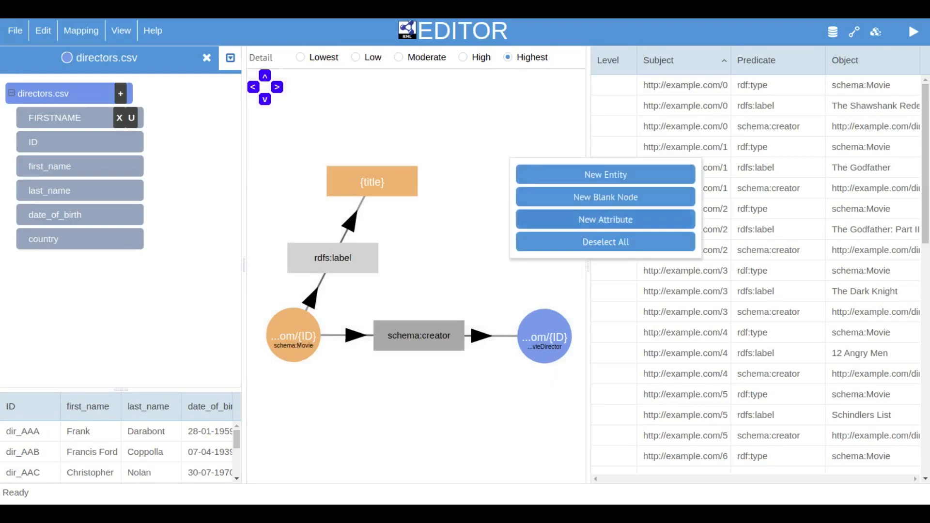
Step: Add an rdfs:label attribute to the director and regenerate triples to see names like FRANK
{"action": "left_click", "coordinate": [604, 175]}
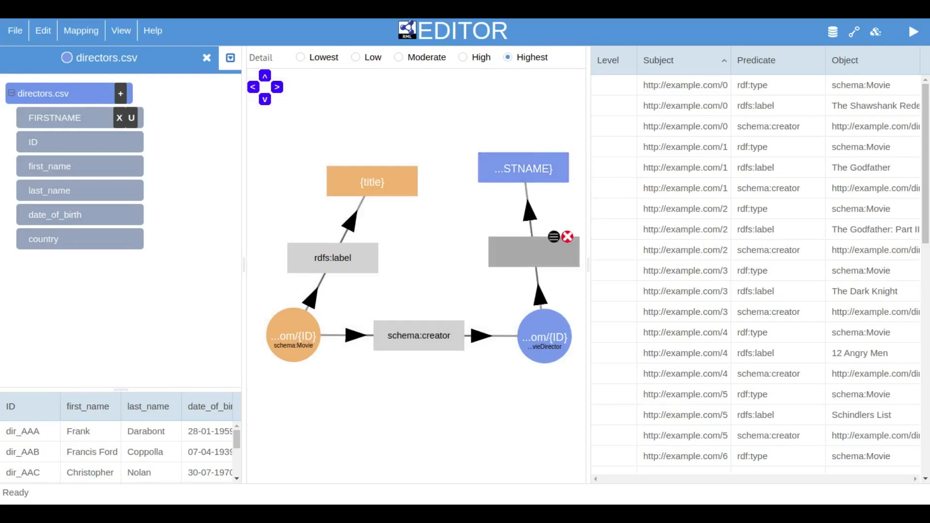
{"action": "left_click", "coordinate": [533, 251]}
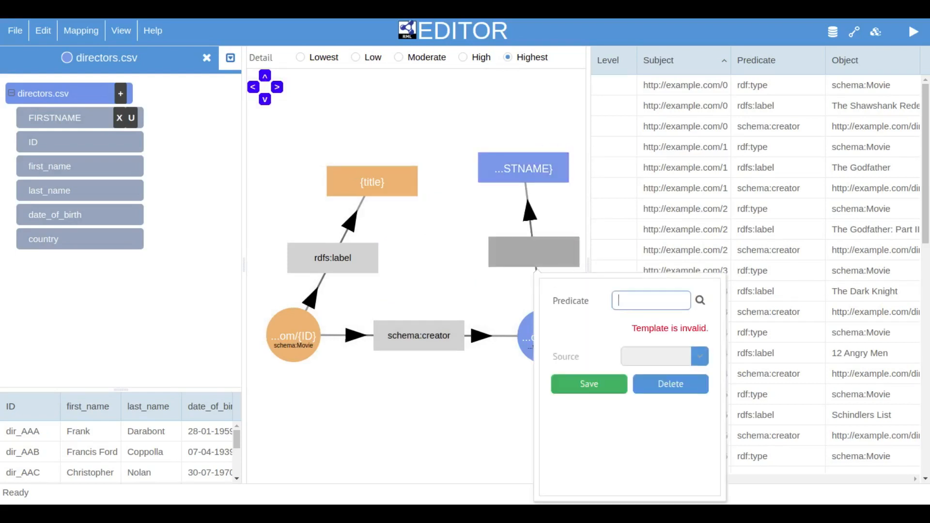
{"action": "type", "text": "rdfs:label"}
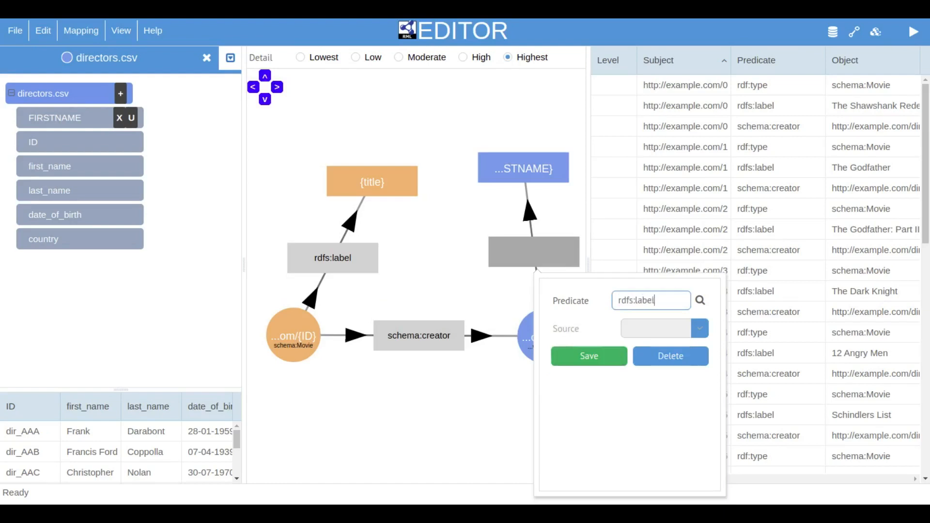
{"action": "left_click", "coordinate": [587, 356]}
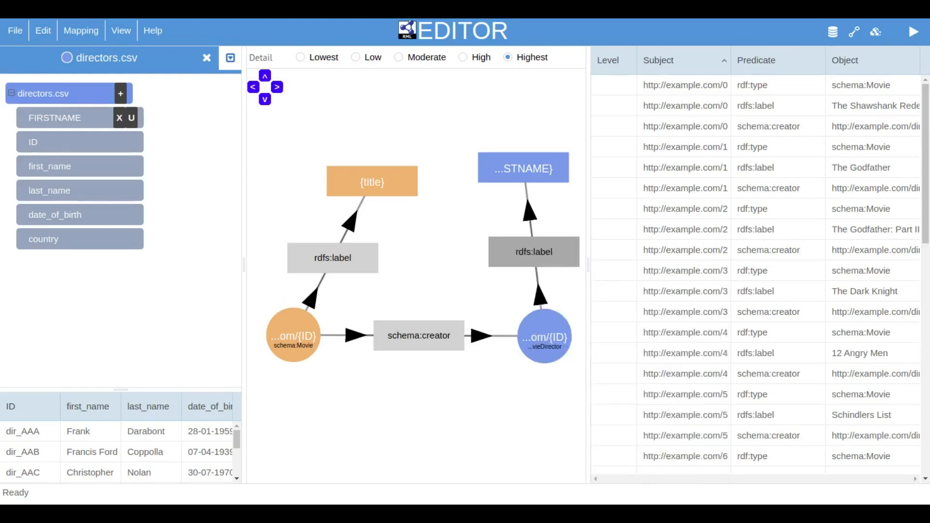
{"action": "left_click", "coordinate": [912, 31]}
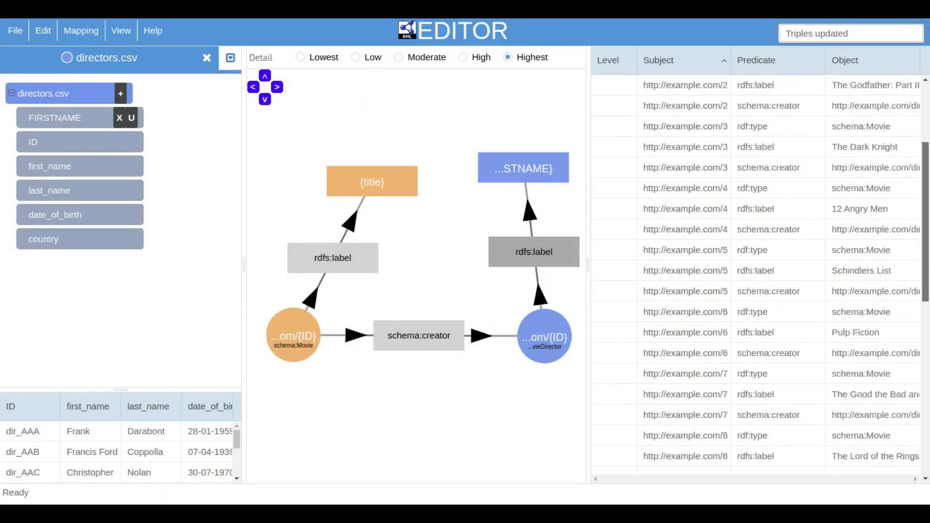
{"action": "scroll", "scroll_direction": "down", "scroll_amount": 3}
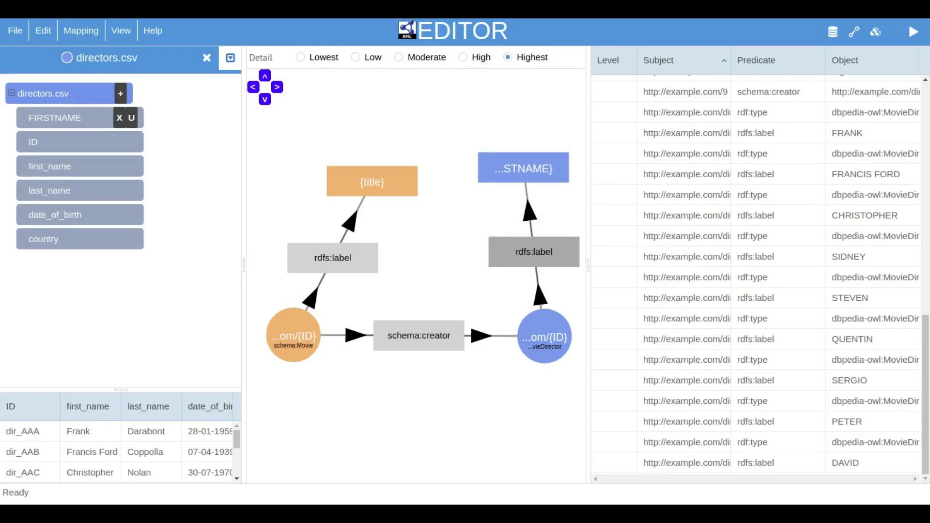
Step: Step the graph detail level through Moderate and Low down to Lowest
{"action": "left_click", "coordinate": [399, 57]}
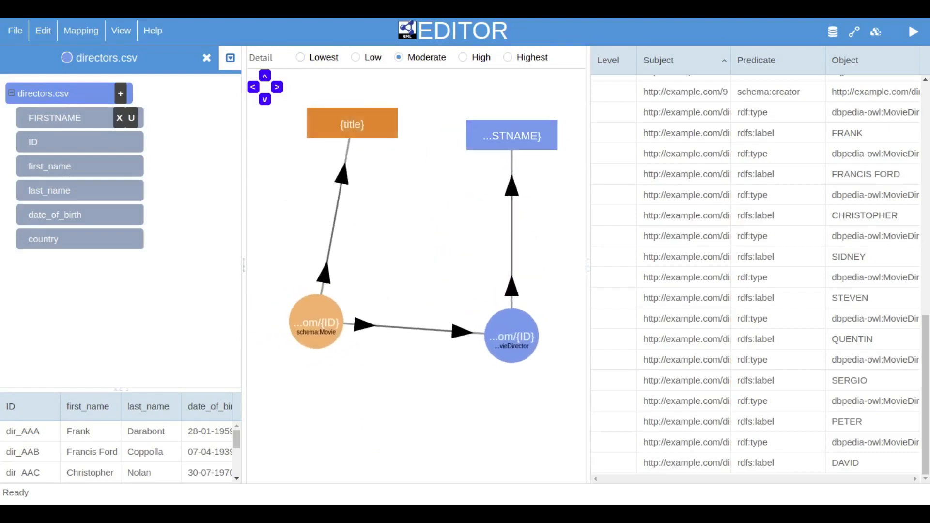
{"action": "left_click", "coordinate": [316, 322]}
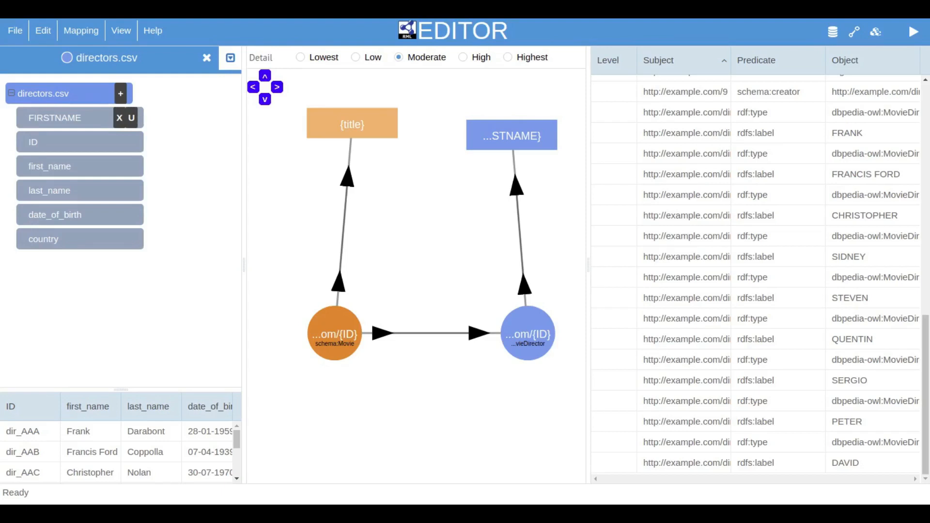
{"action": "left_click", "coordinate": [355, 58]}
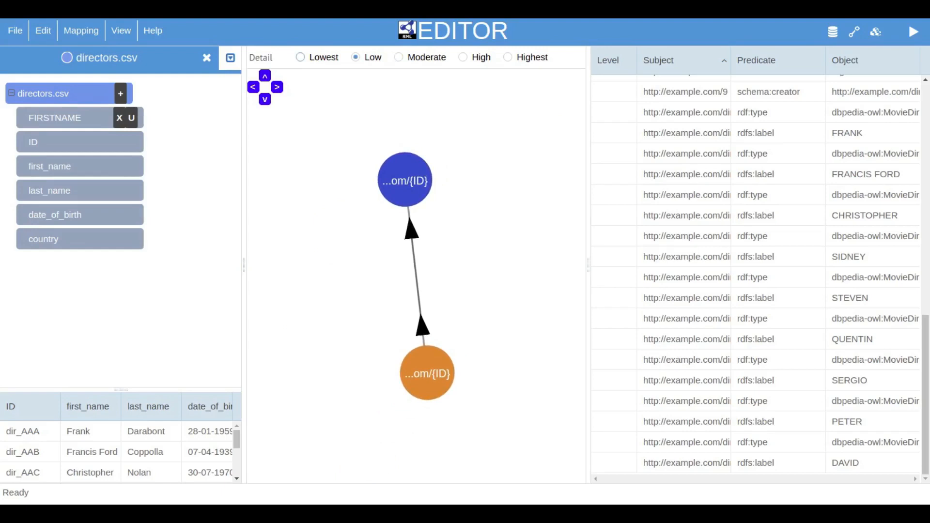
{"action": "left_click", "coordinate": [300, 57]}
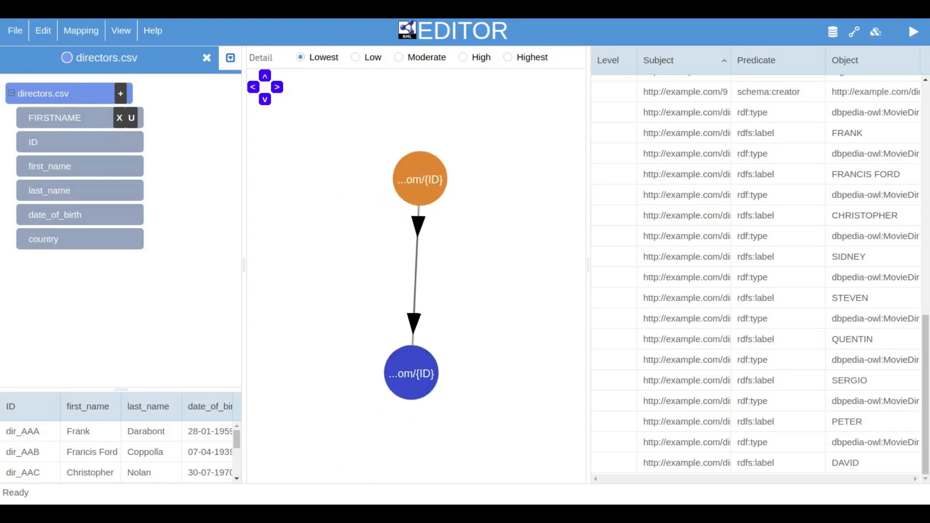